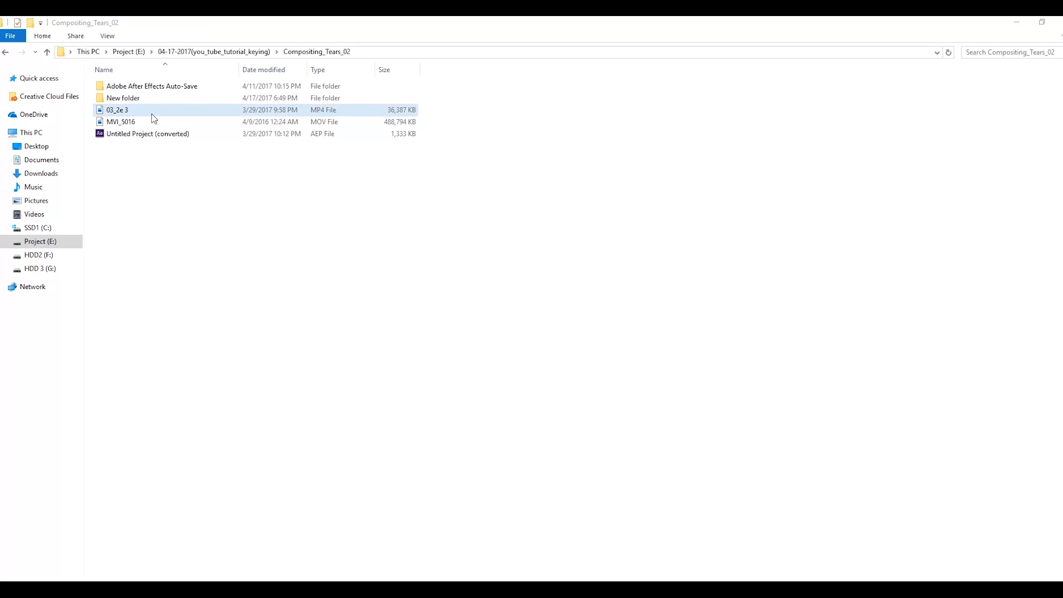
# Step: Browse into the Compositing_Tears_02 folder holding the shot footage and project files
pyautogui.doubleClick(116, 110)
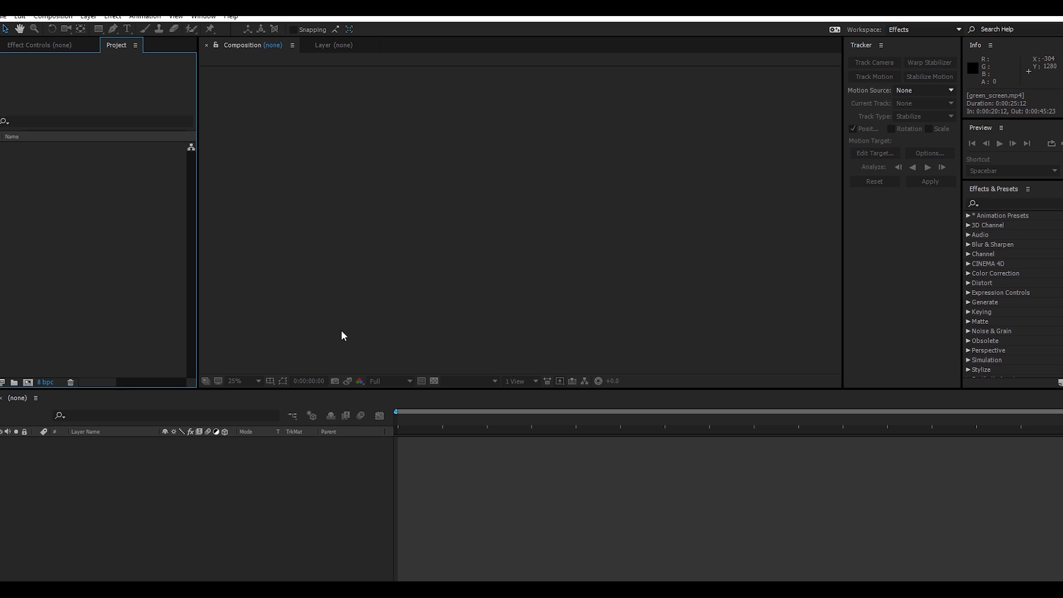
pyautogui.moveTo(61, 255)
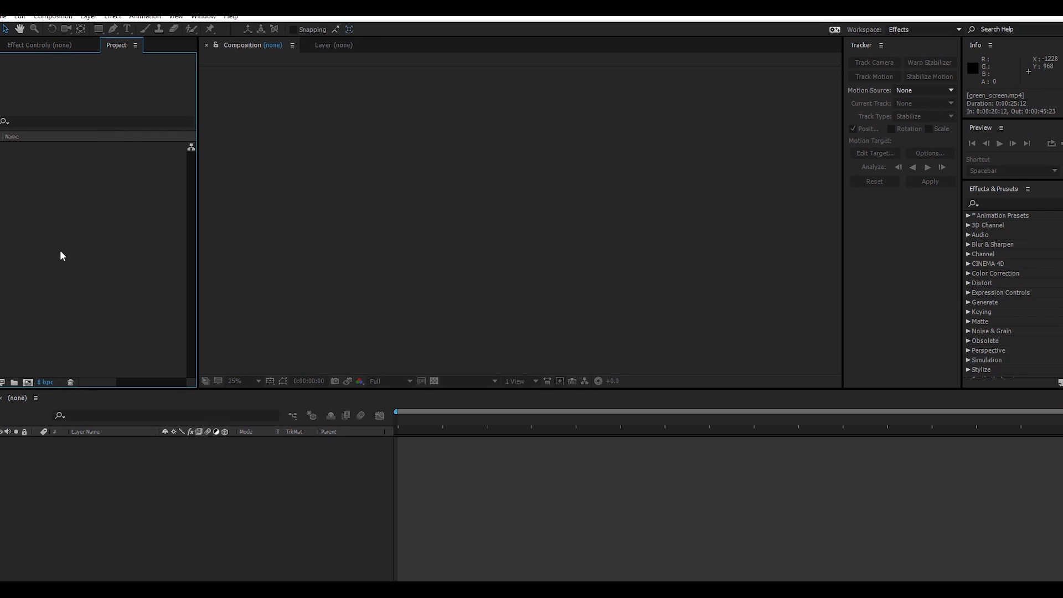
pyautogui.moveTo(51, 342)
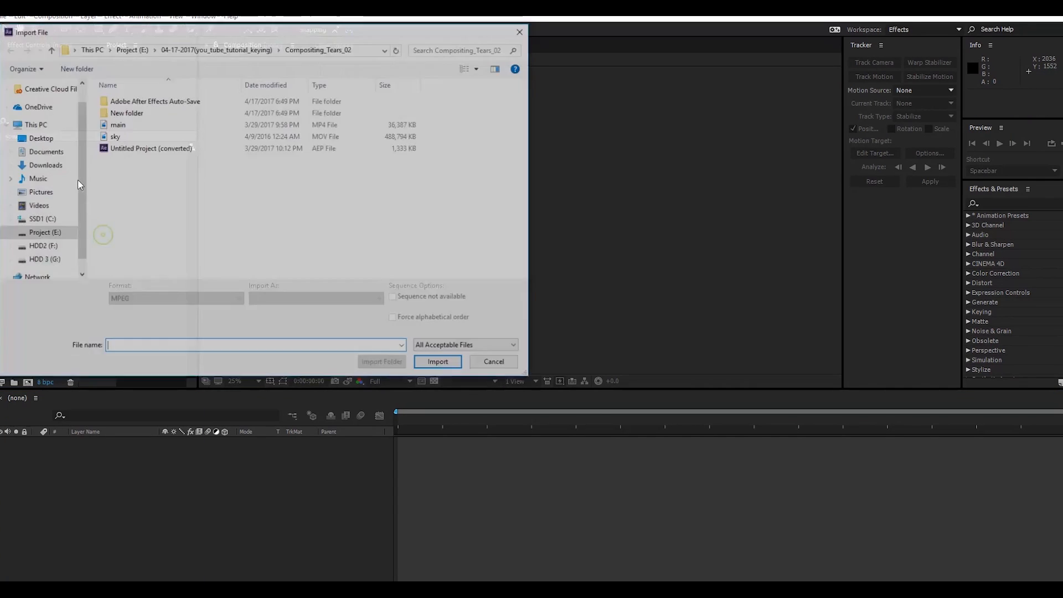
# Step: Import main.mp4 and sky.mov, then start a composition from the main clip
pyautogui.click(116, 124)
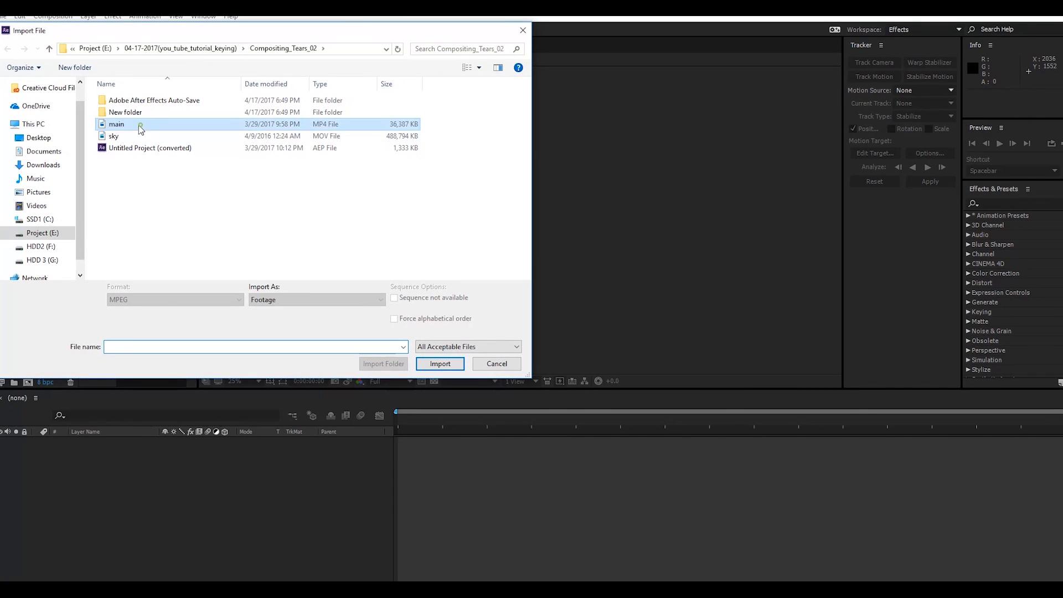
pyautogui.click(113, 136)
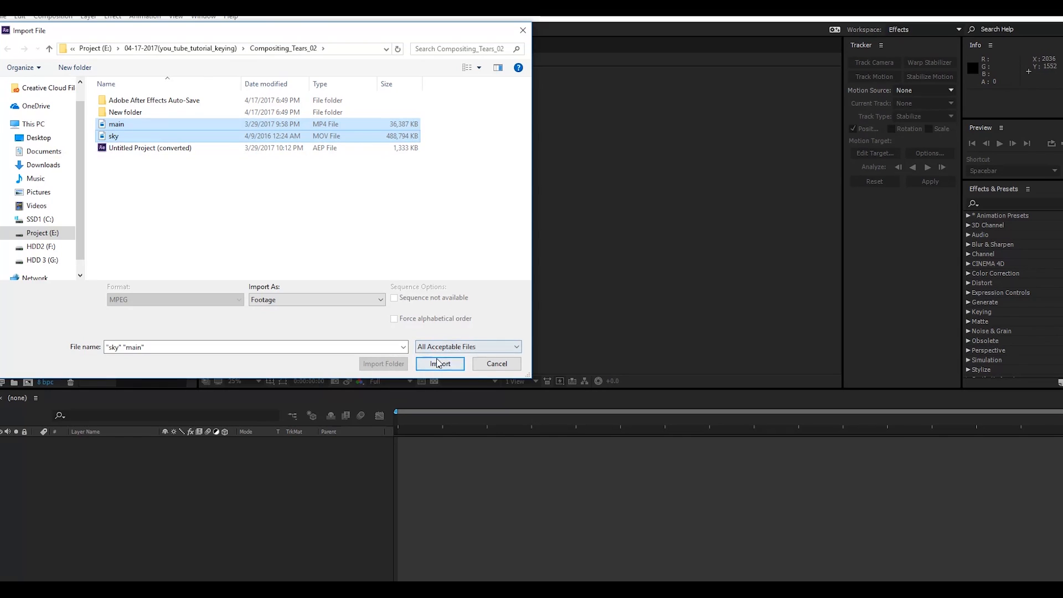
pyautogui.click(438, 363)
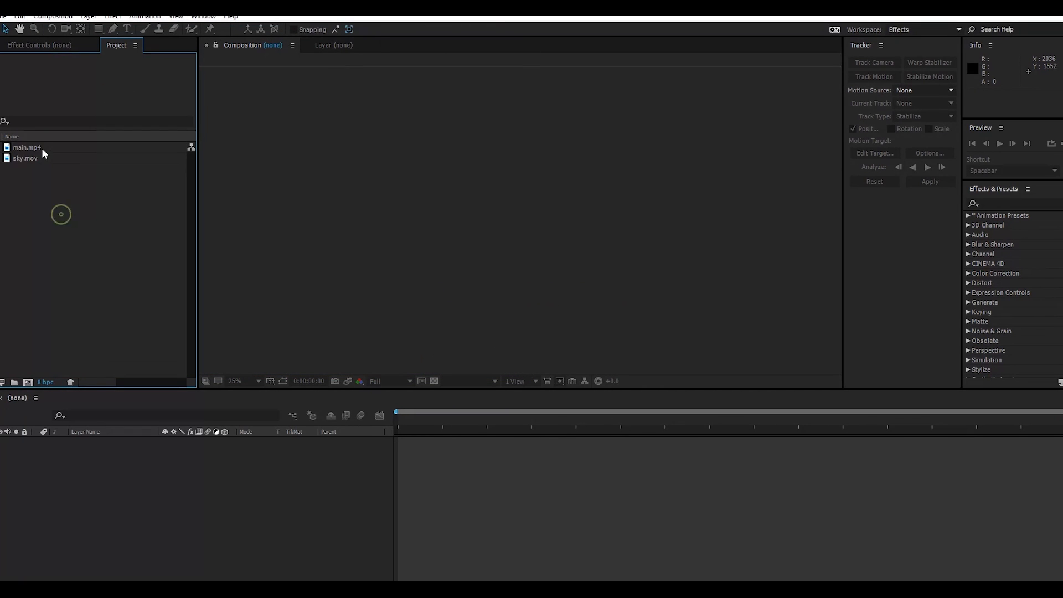
pyautogui.click(26, 158)
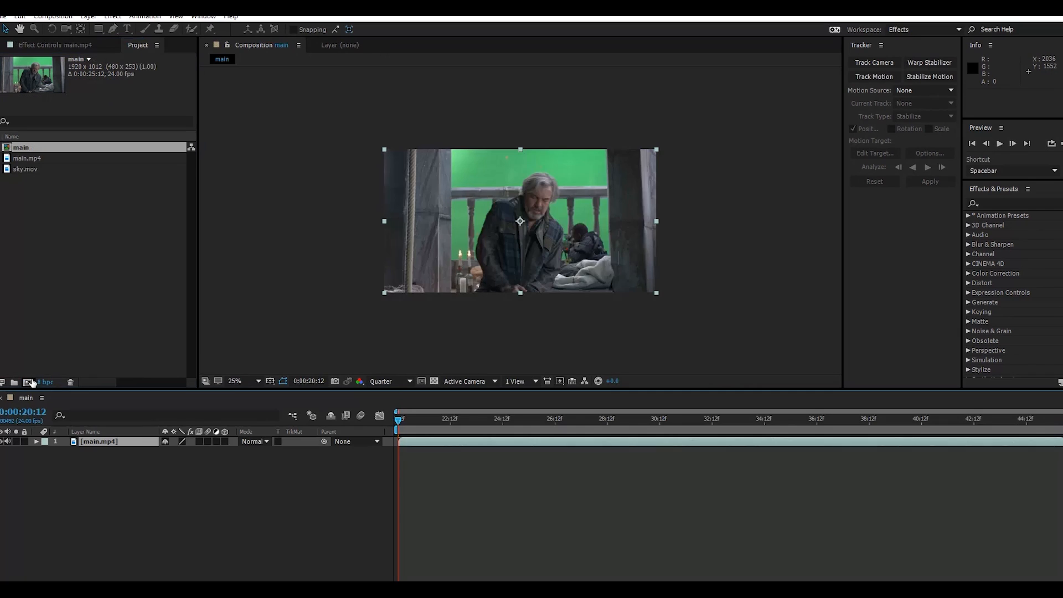
# Step: Pre-compose the main.mp4 layer into a composition named green_screen and open it
pyautogui.rightClick(99, 442)
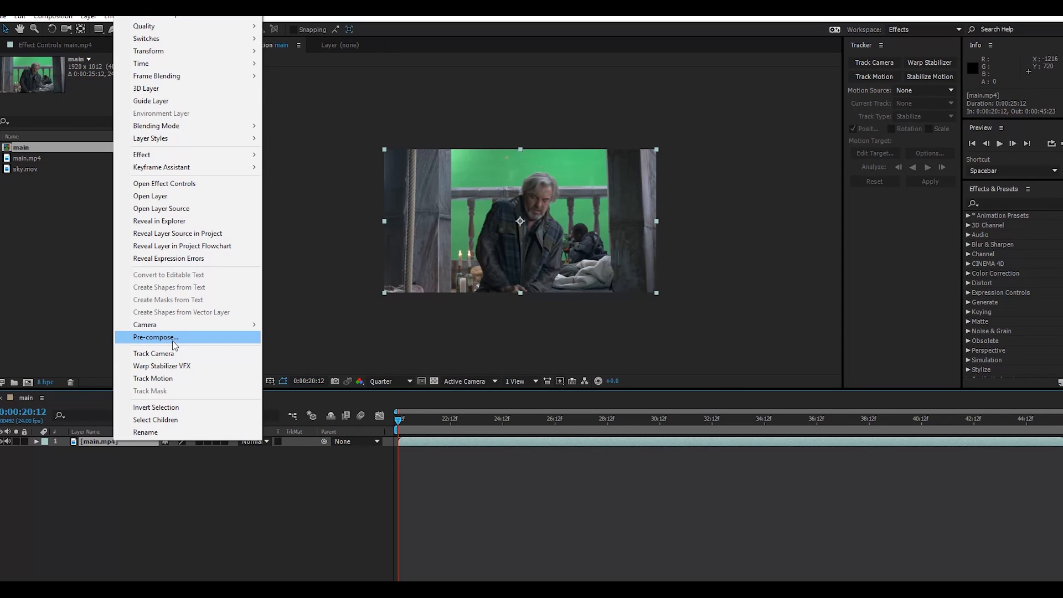
pyautogui.click(155, 336)
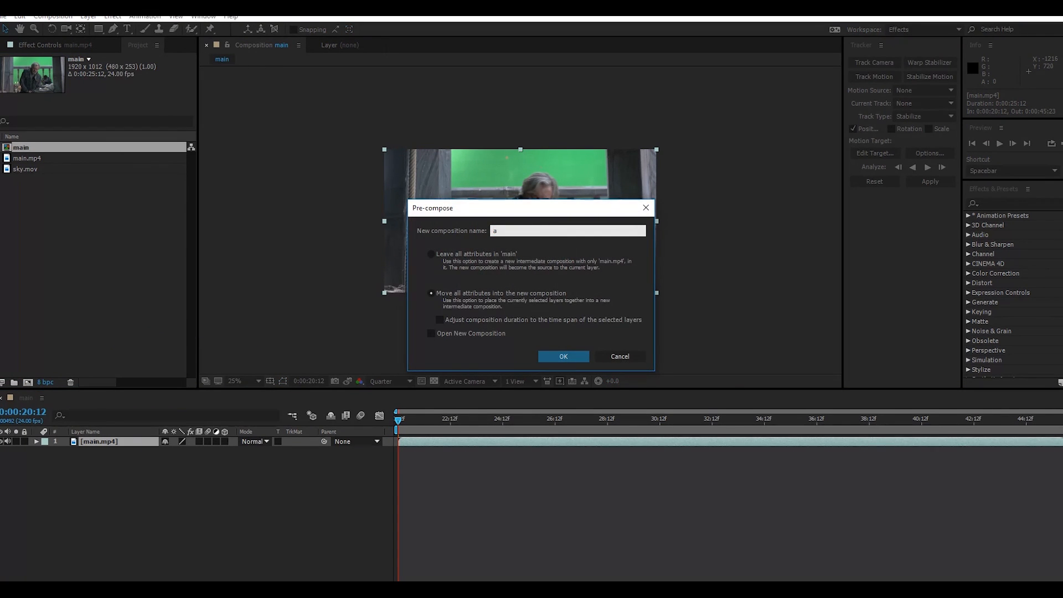
pyautogui.write('green')
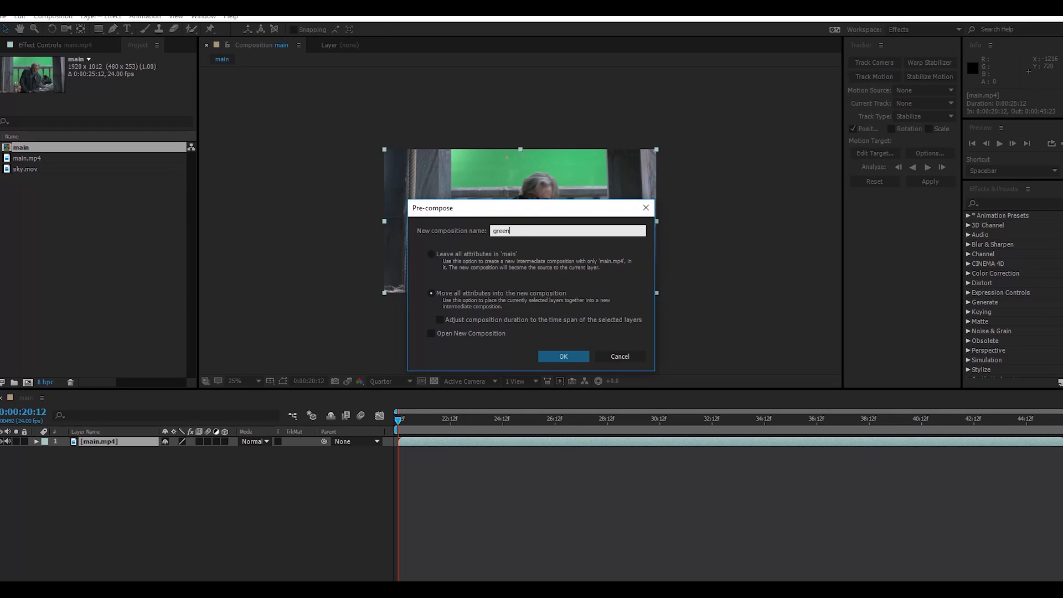
pyautogui.write('_screen')
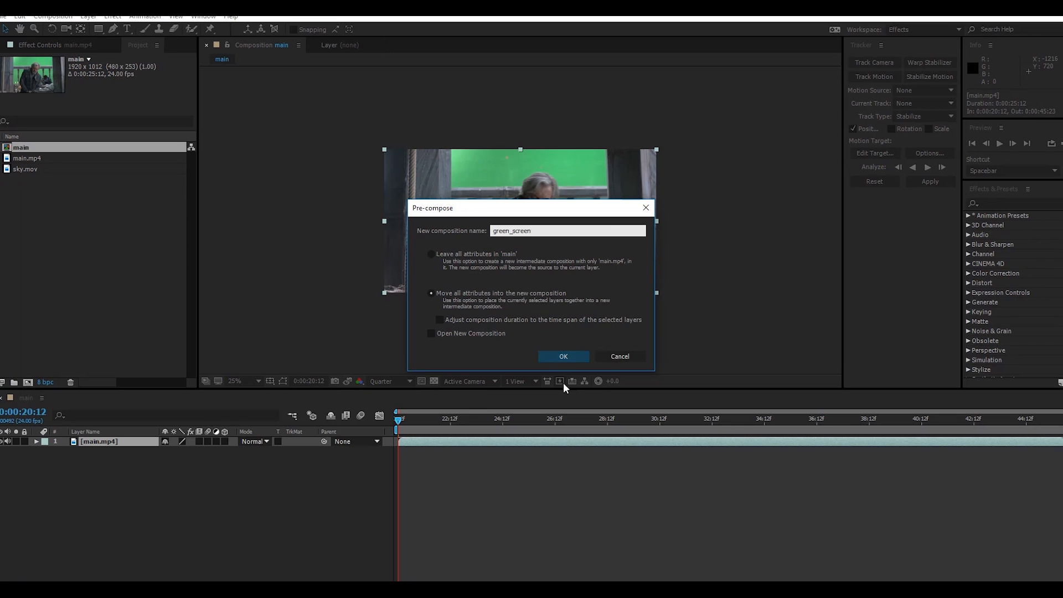
pyautogui.click(563, 355)
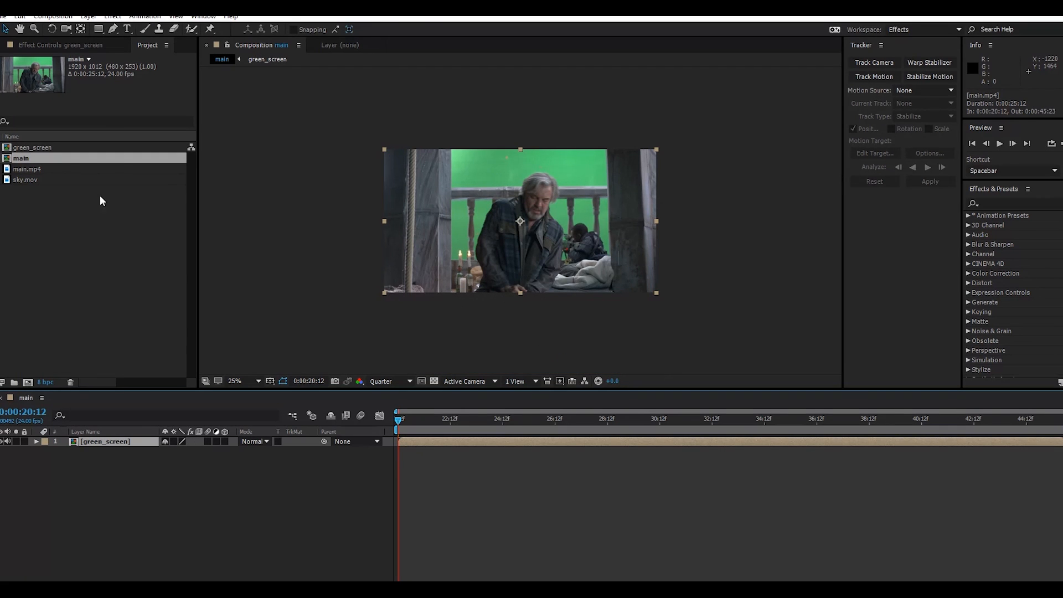
pyautogui.doubleClick(32, 147)
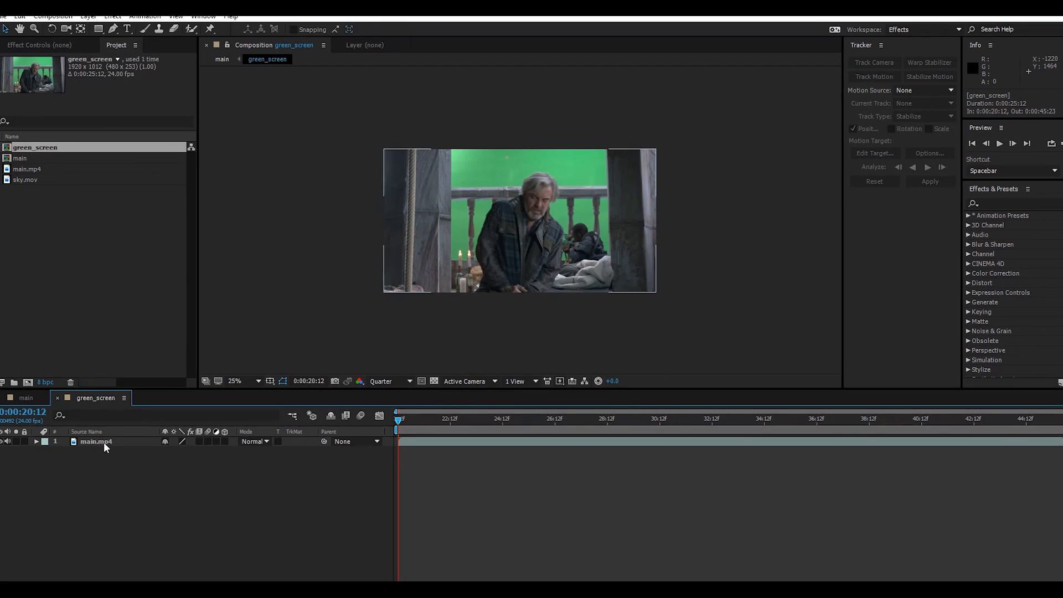
# Step: Pre-compose the clip inside green_screen into a composition named alpha, then return to main
pyautogui.rightClick(96, 441)
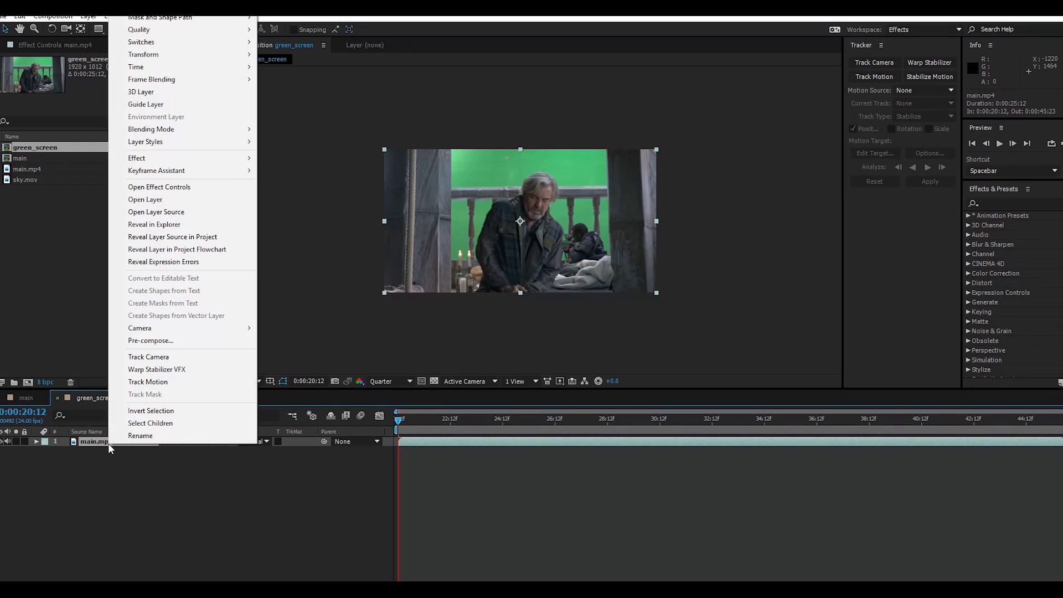
pyautogui.click(150, 340)
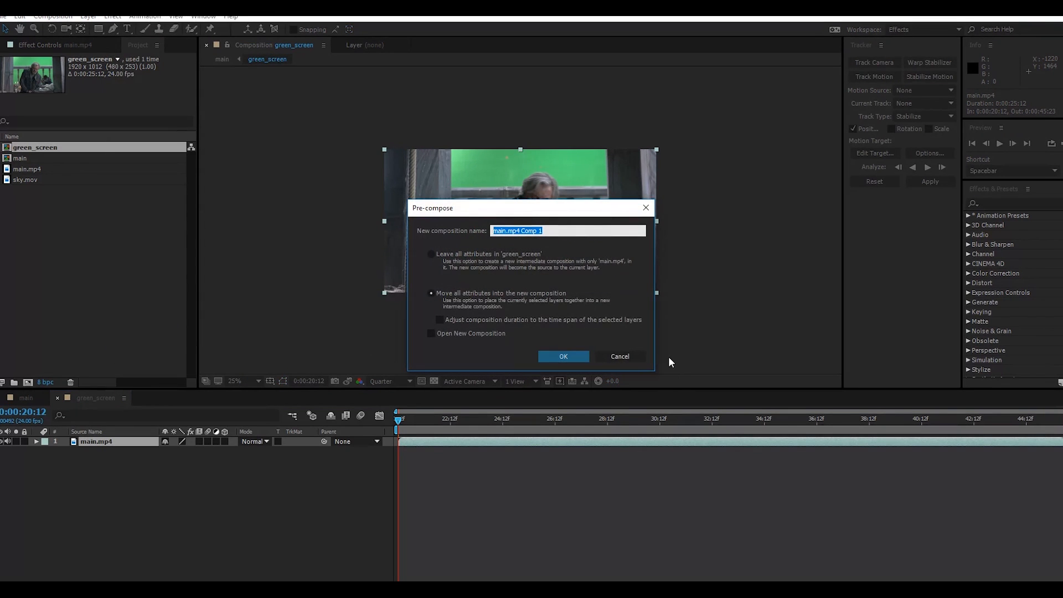
pyautogui.write('alp')
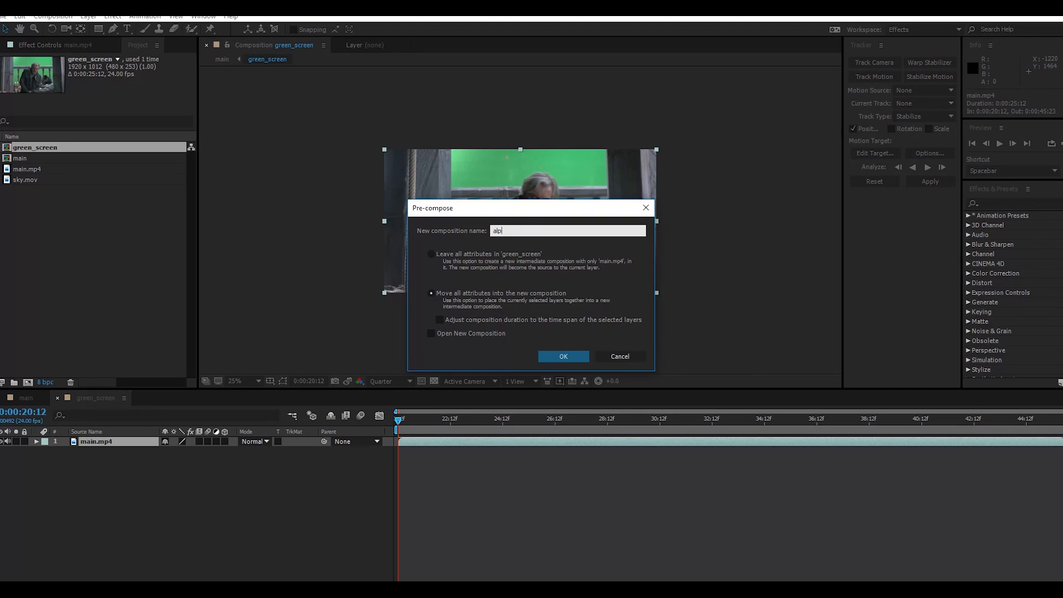
pyautogui.write('ha')
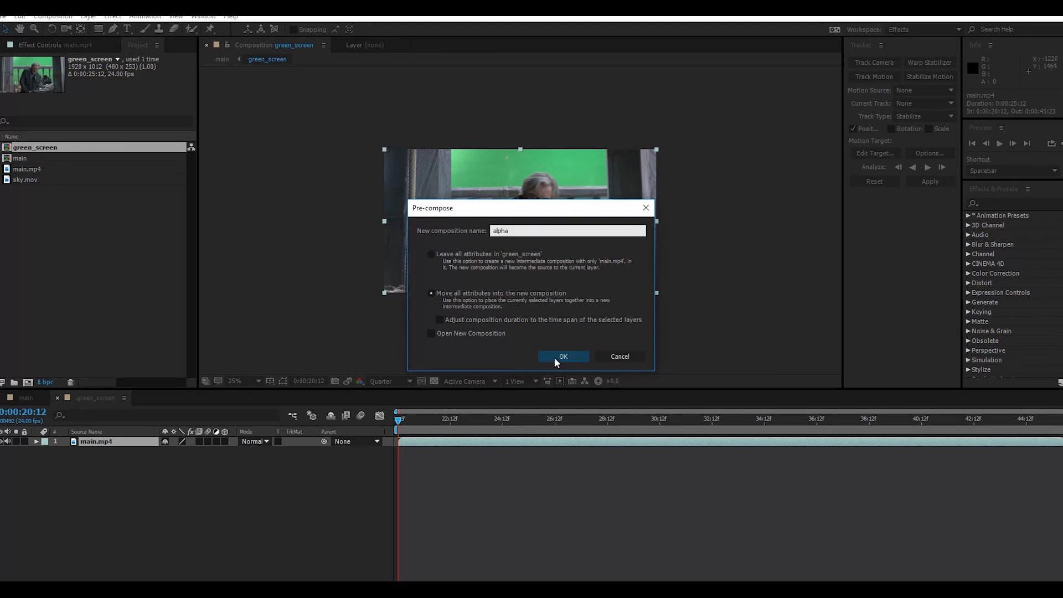
pyautogui.click(563, 355)
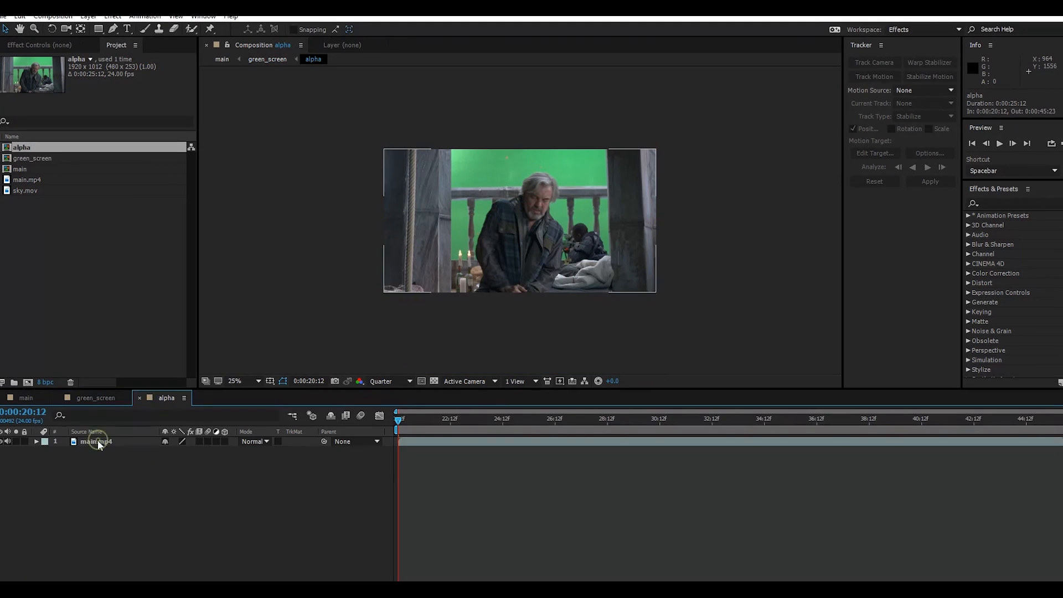
pyautogui.click(26, 397)
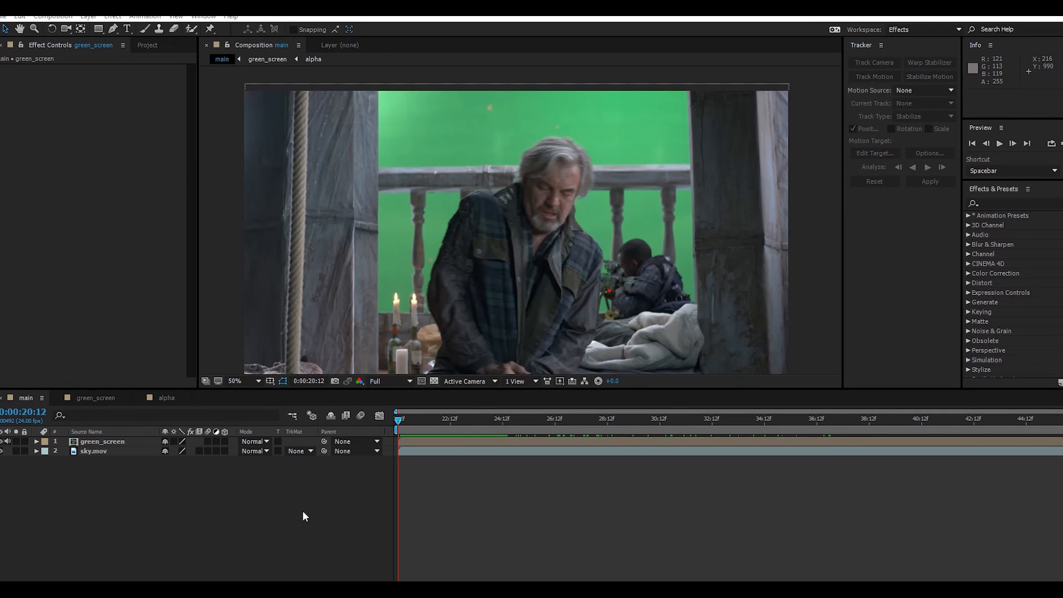
pyautogui.moveTo(559, 212)
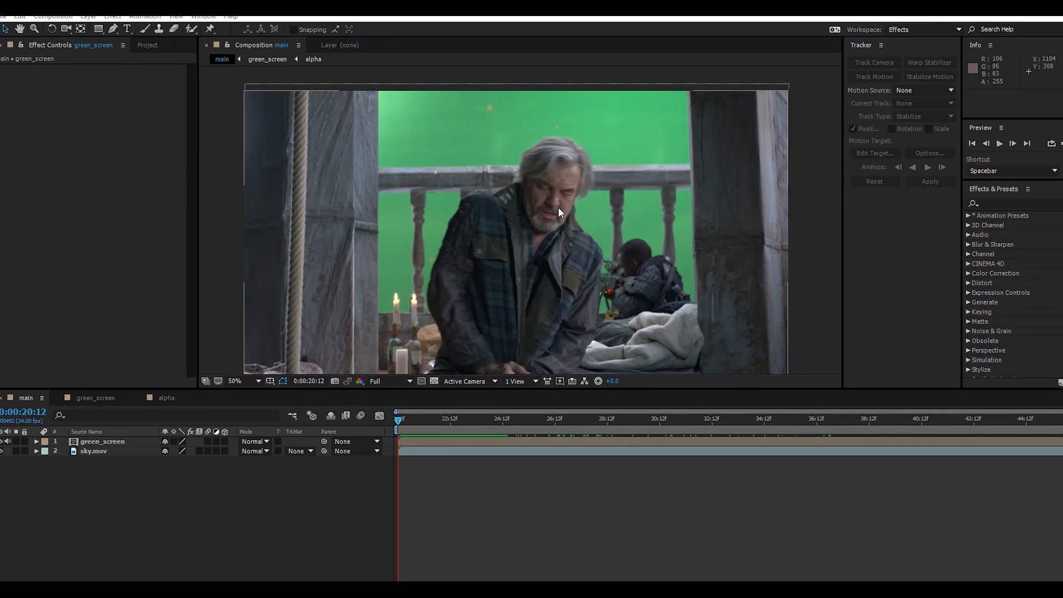
pyautogui.moveTo(617, 178)
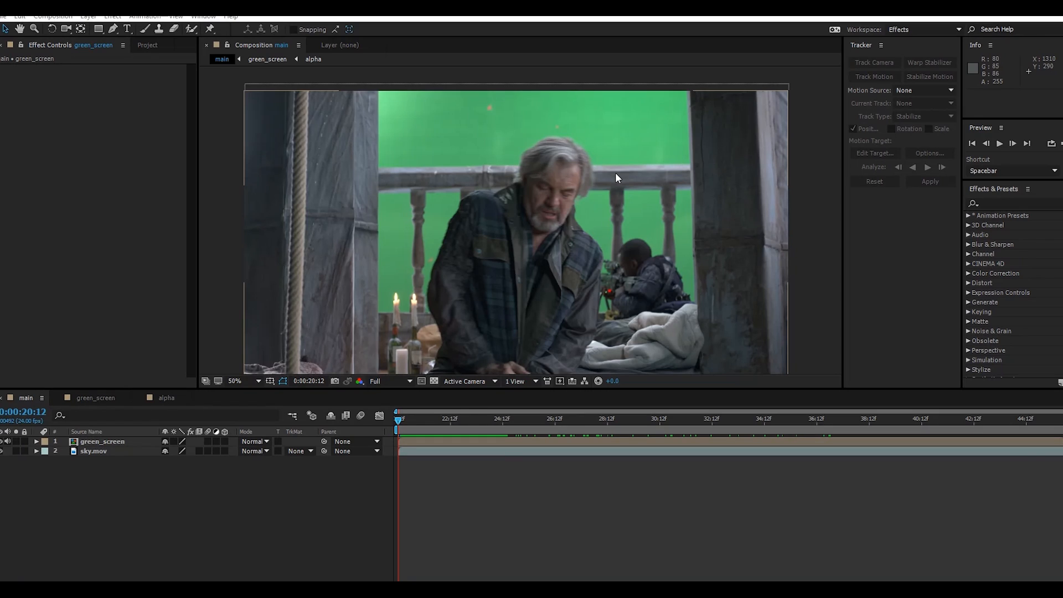
pyautogui.moveTo(500, 132)
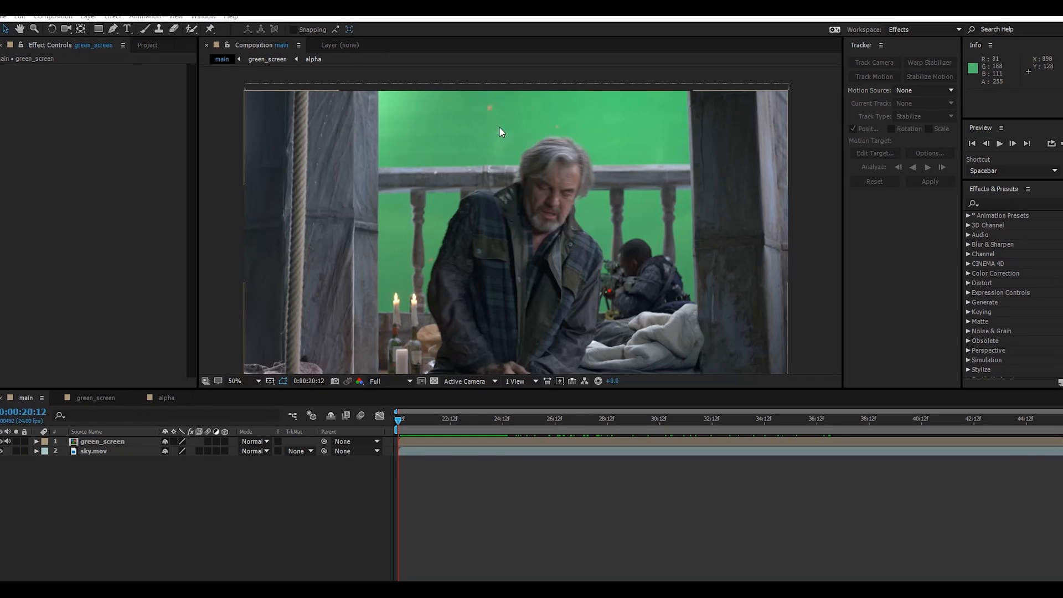
pyautogui.moveTo(570, 211)
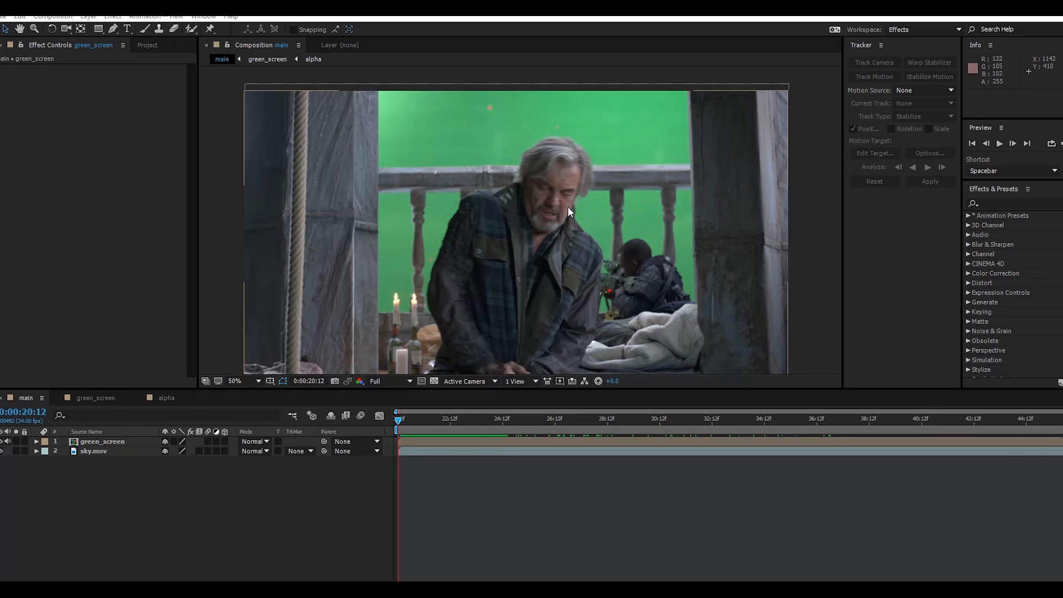
pyautogui.moveTo(623, 301)
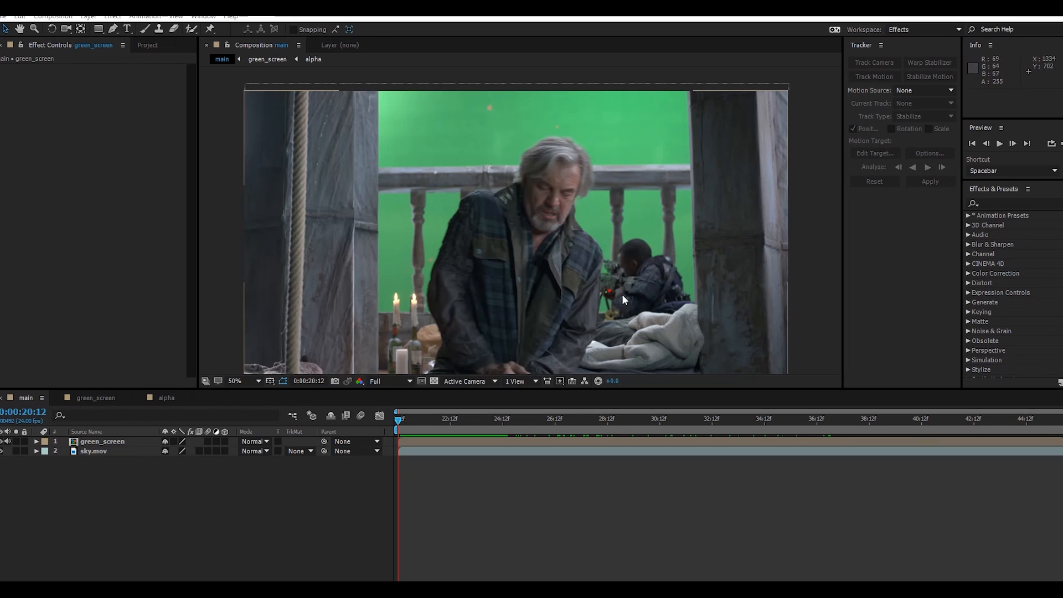
pyautogui.moveTo(668, 347)
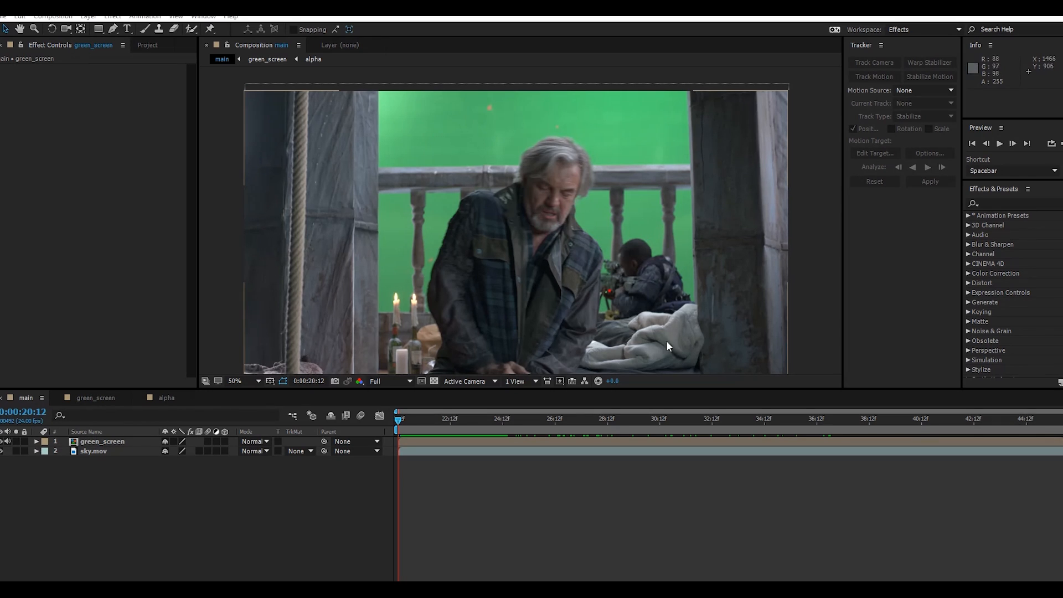
# Step: Select the green_screen layer in the main composition's timeline
pyautogui.click(479, 419)
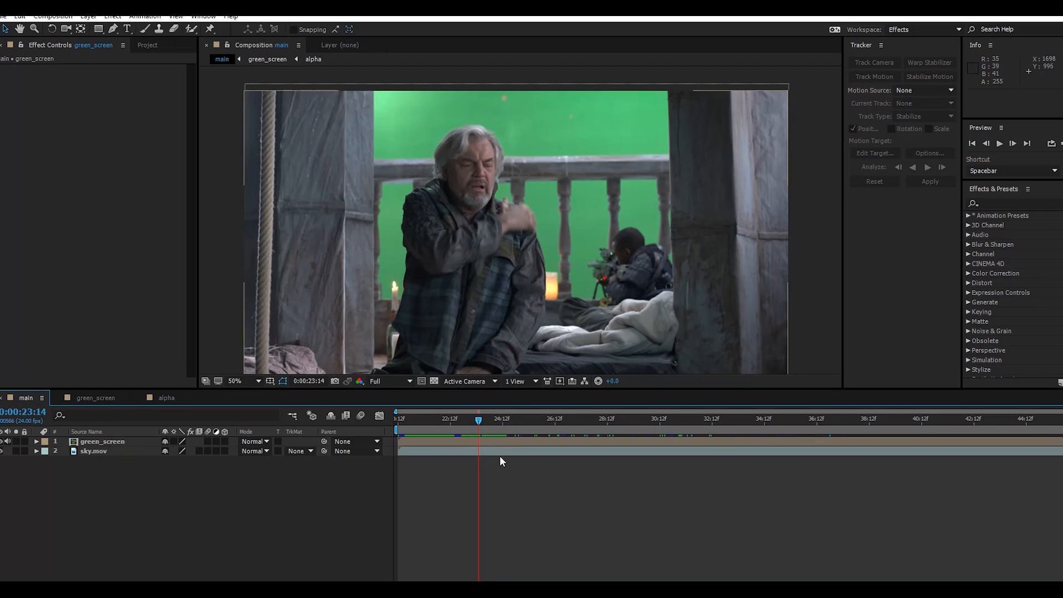
# Step: Add a null object below green_screen and rename it Tracker
pyautogui.rightClick(168, 507)
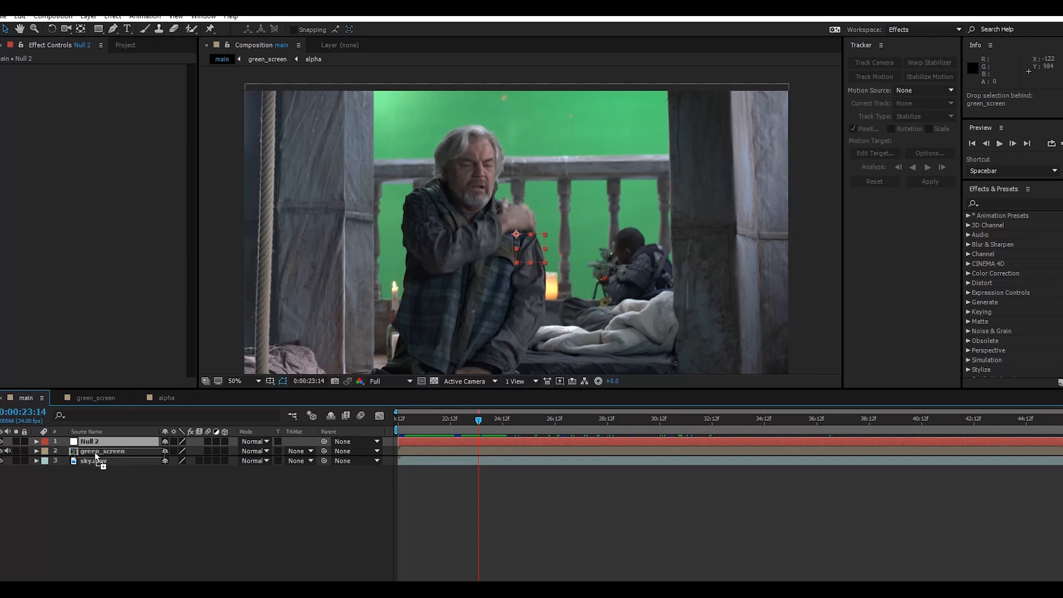
pyautogui.rightClick(98, 450)
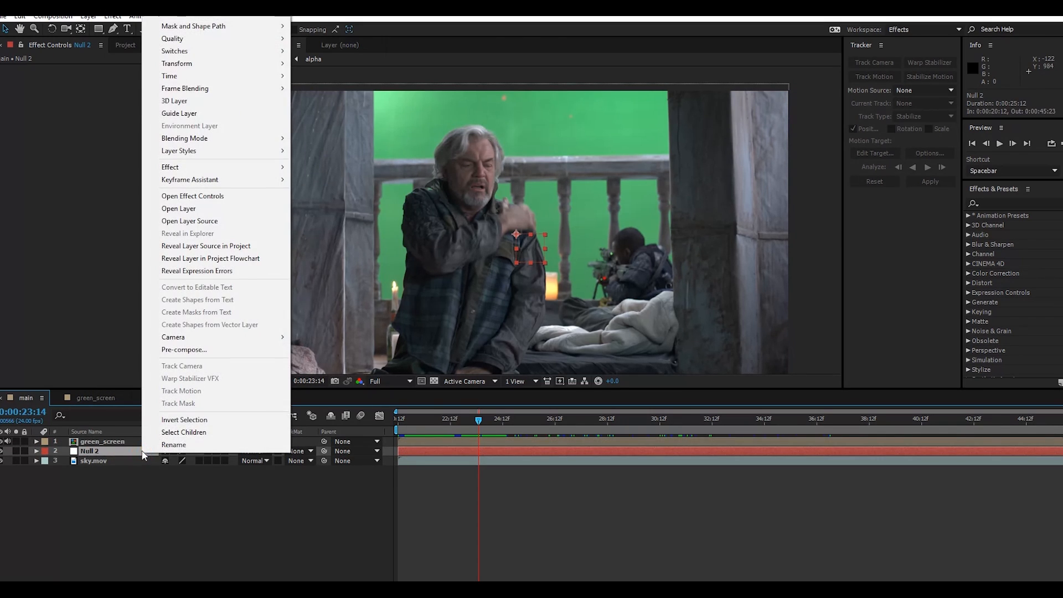
pyautogui.click(174, 444)
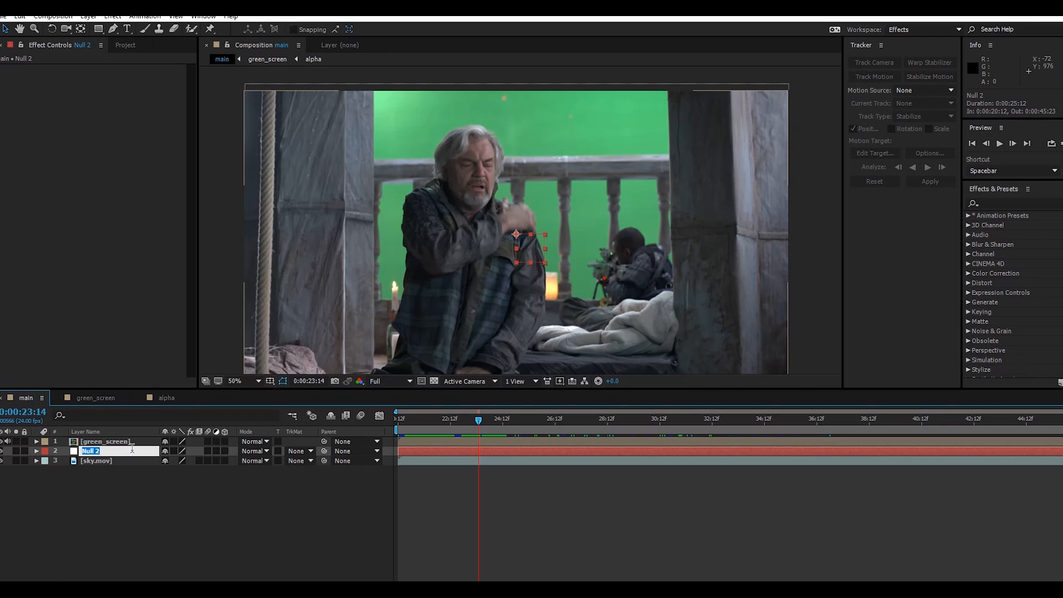
pyautogui.write('Tracker')
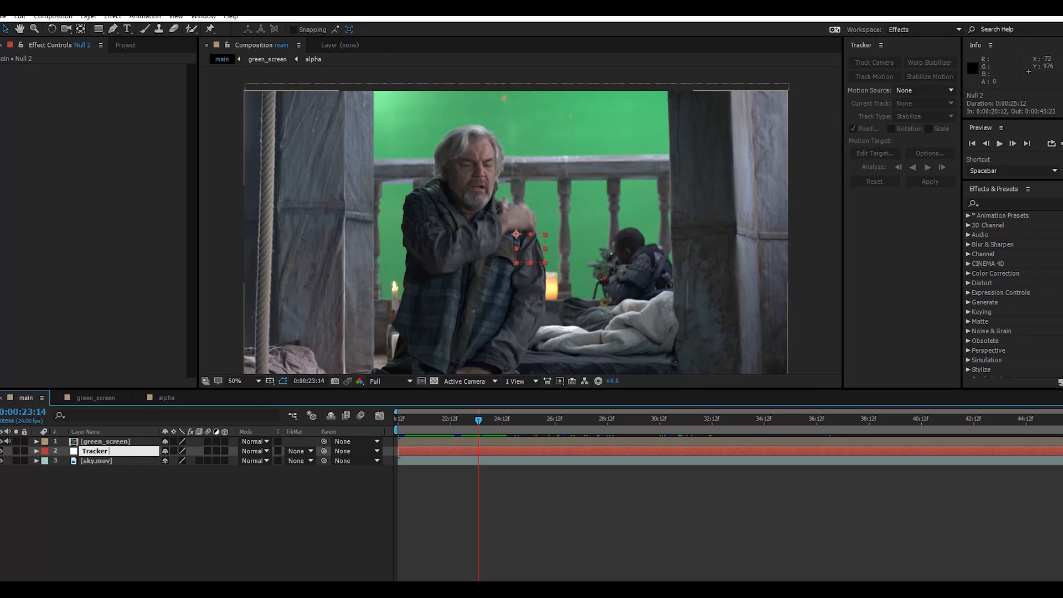
pyautogui.click(95, 451)
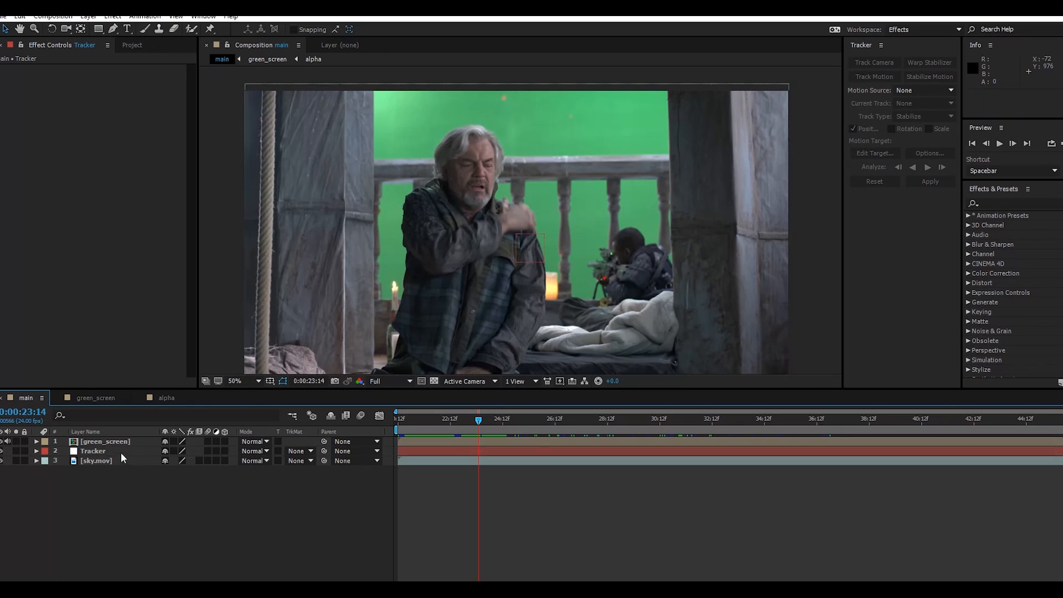
pyautogui.click(93, 451)
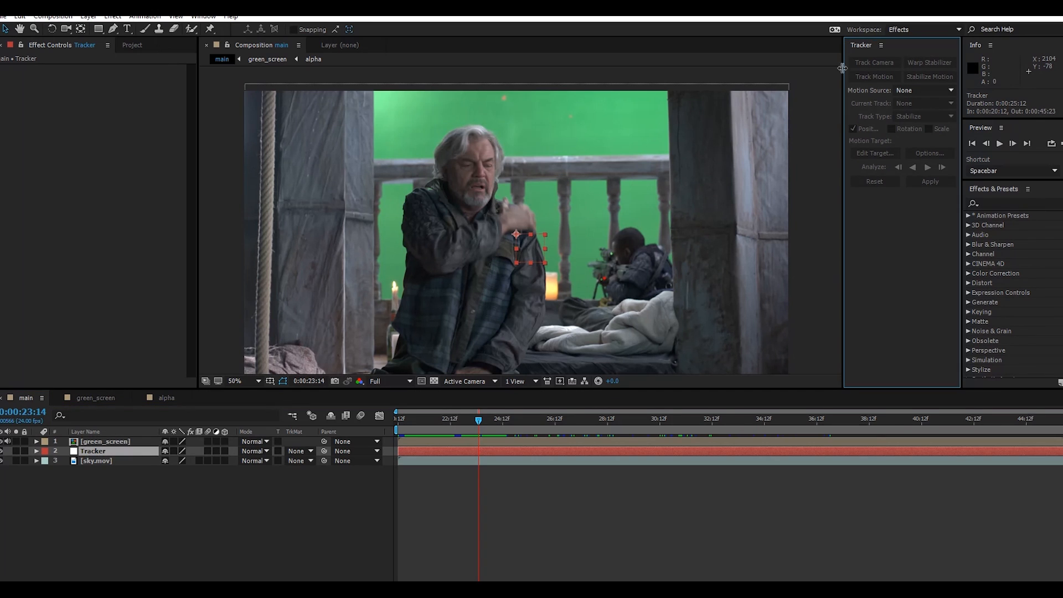
pyautogui.moveTo(937, 146)
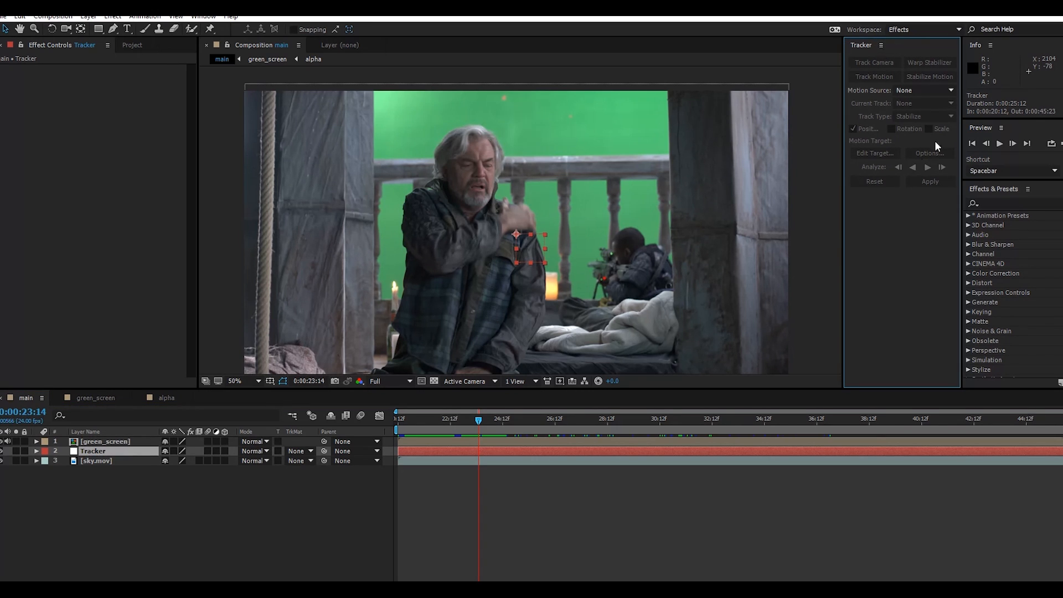
pyautogui.click(202, 17)
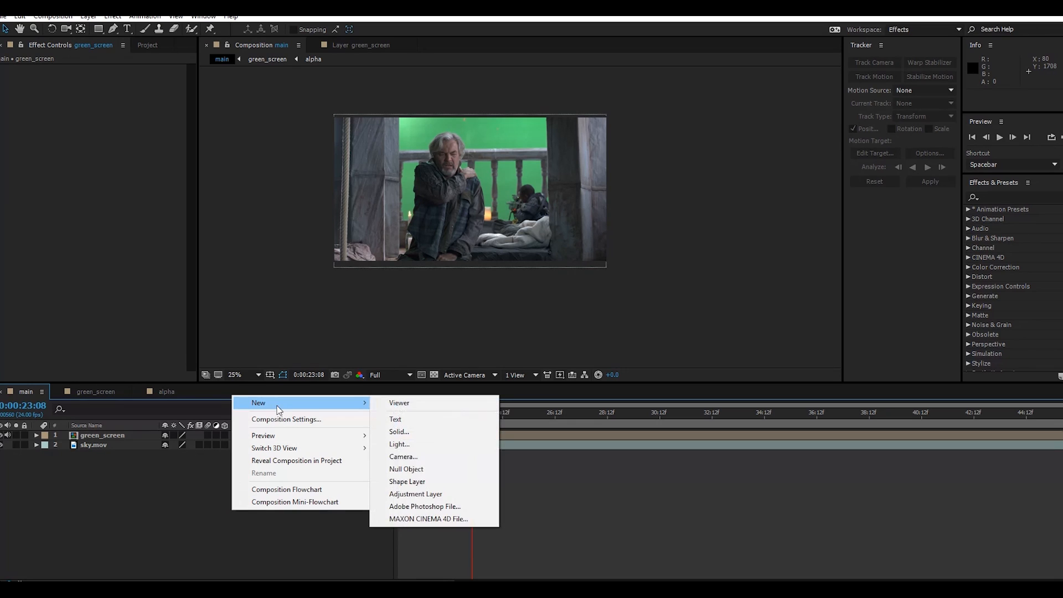
# Step: Add a new null object, Null 4, between green_screen and sky.mov
pyautogui.click(407, 468)
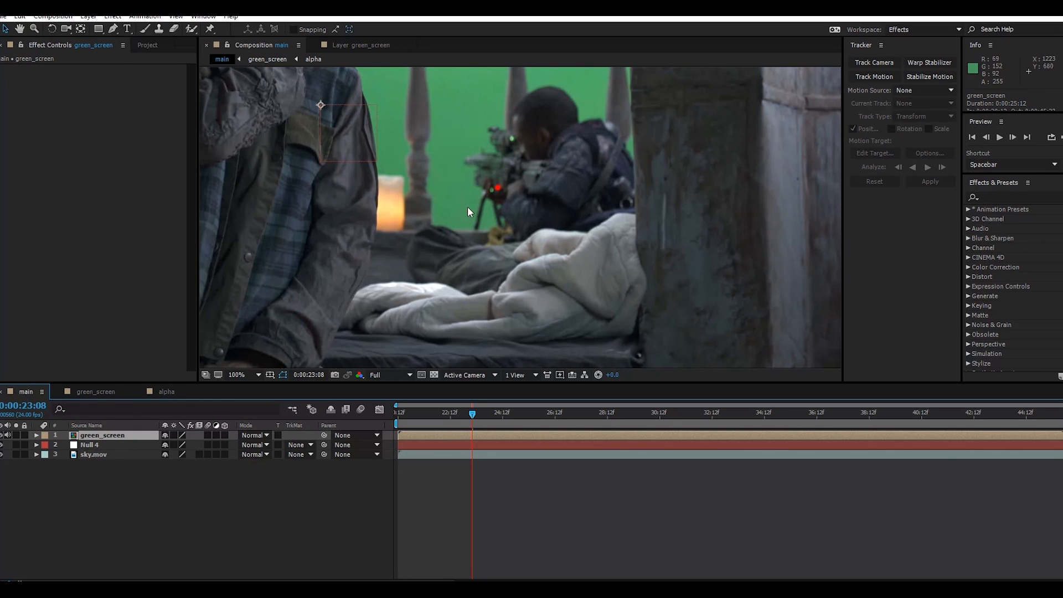
# Step: Start Track Motion on green_screen and place Track Point 1 over the red laser dot
pyautogui.click(237, 374)
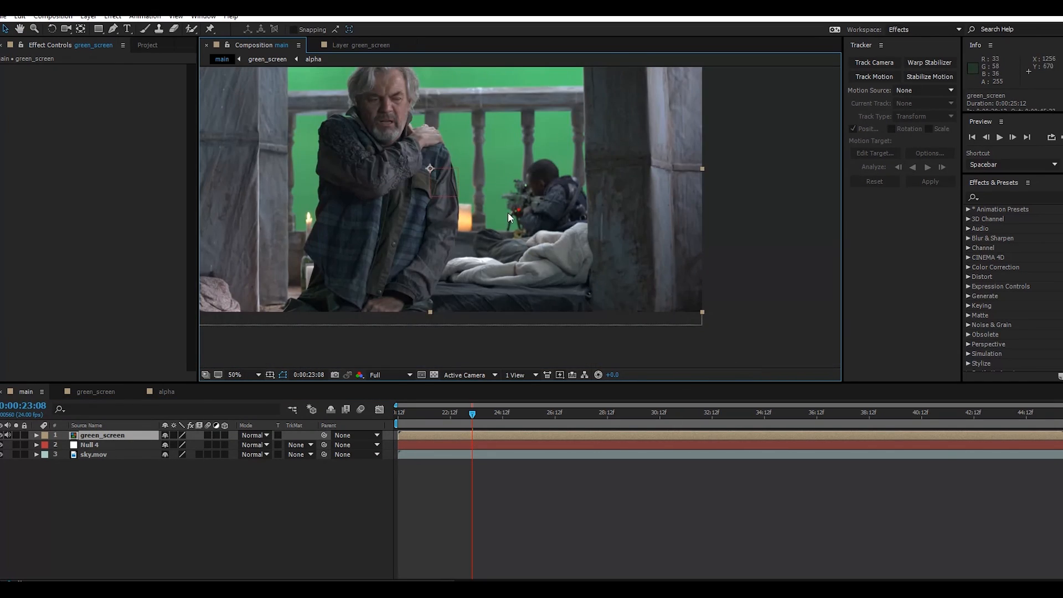
pyautogui.click(235, 375)
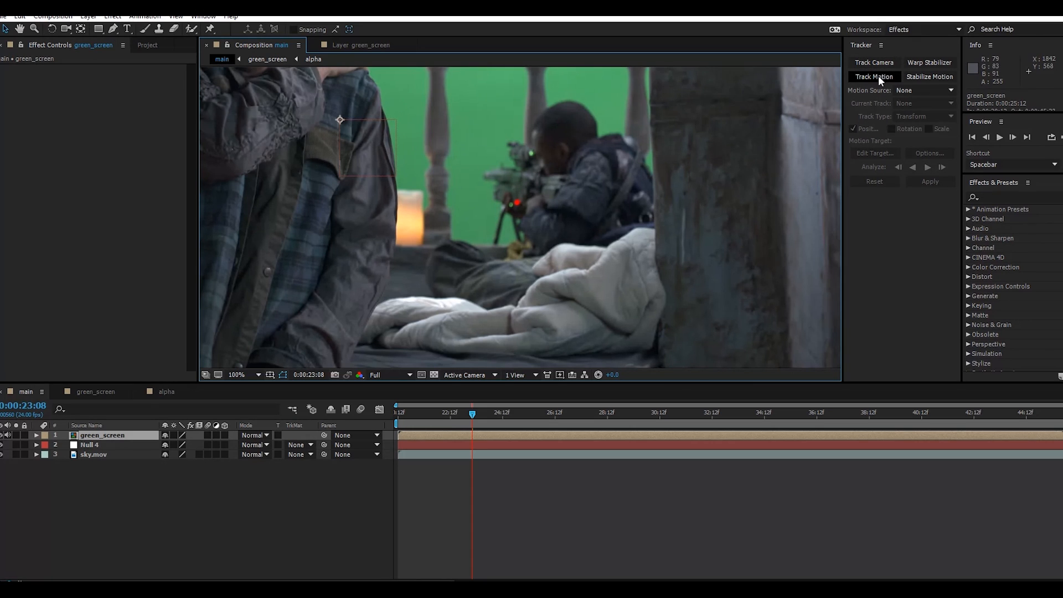
pyautogui.click(873, 76)
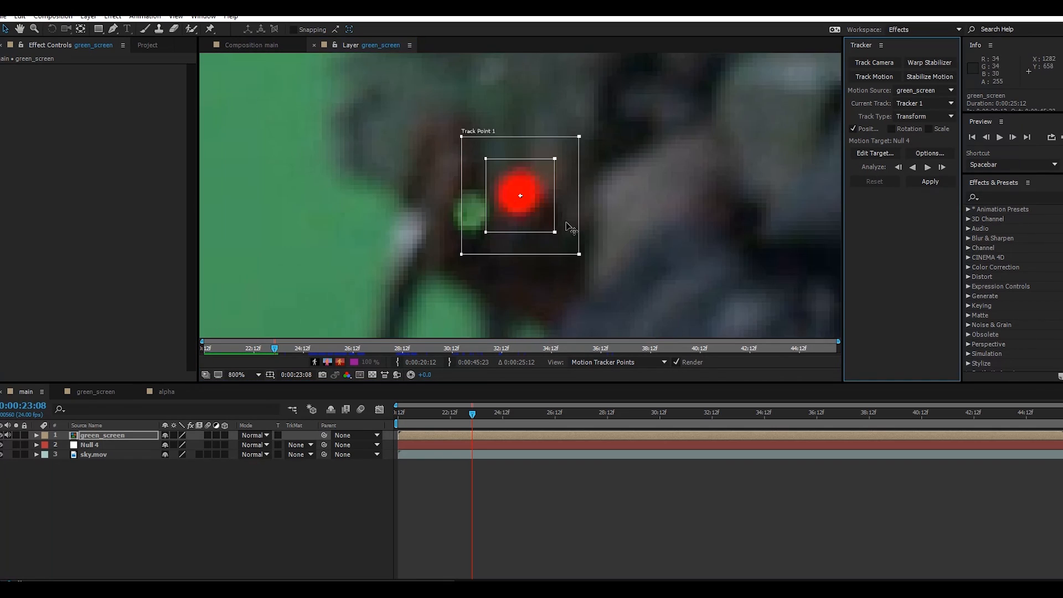
# Step: Set Null 4 as the motion target and analyze the laser-dot track forward through the clip
pyautogui.click(875, 153)
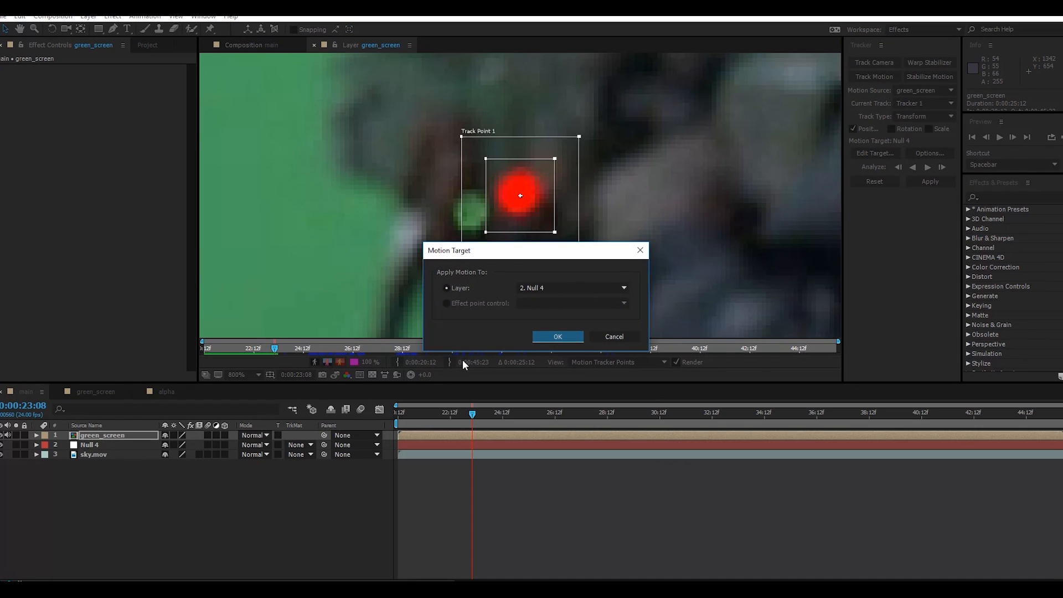
pyautogui.moveTo(564, 346)
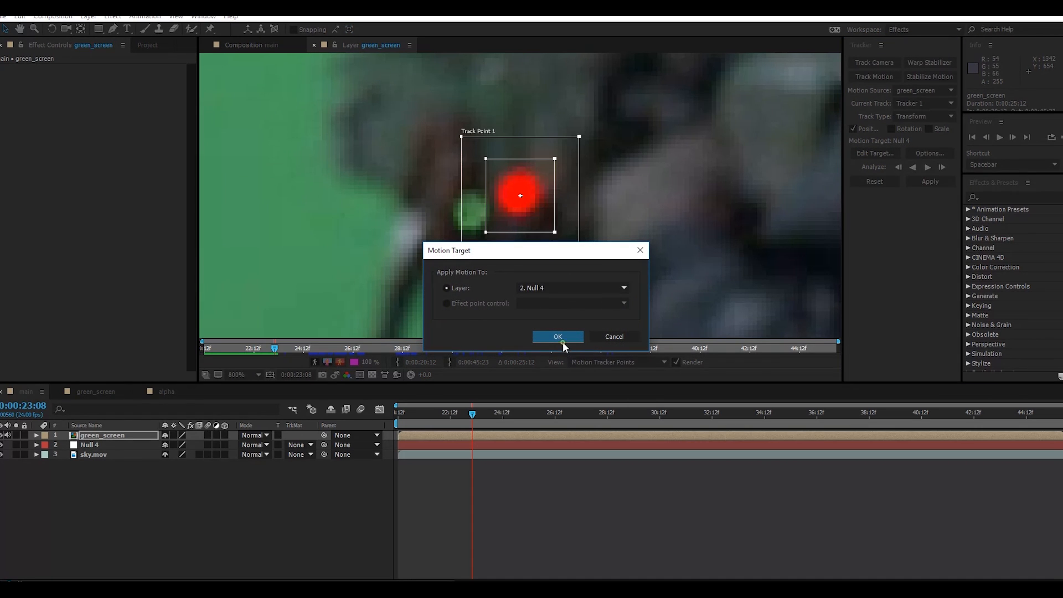
pyautogui.click(558, 337)
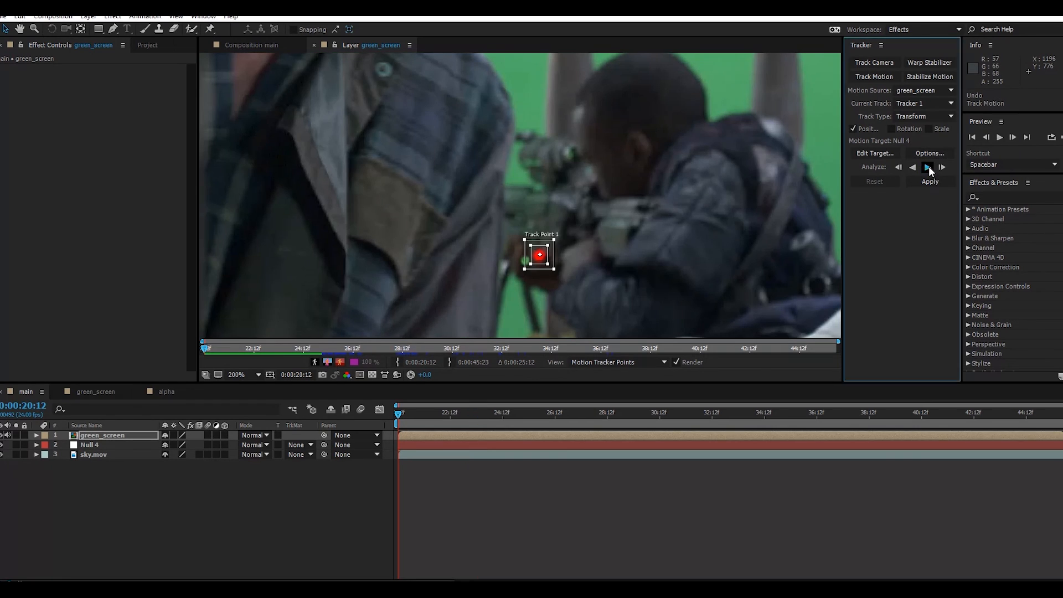
pyautogui.click(929, 167)
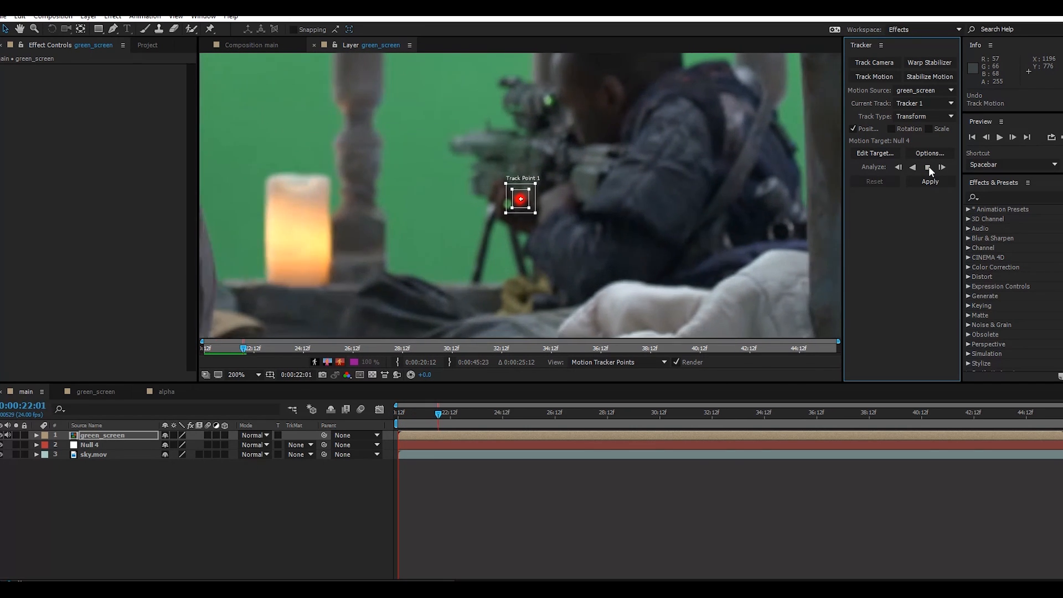
pyautogui.click(941, 167)
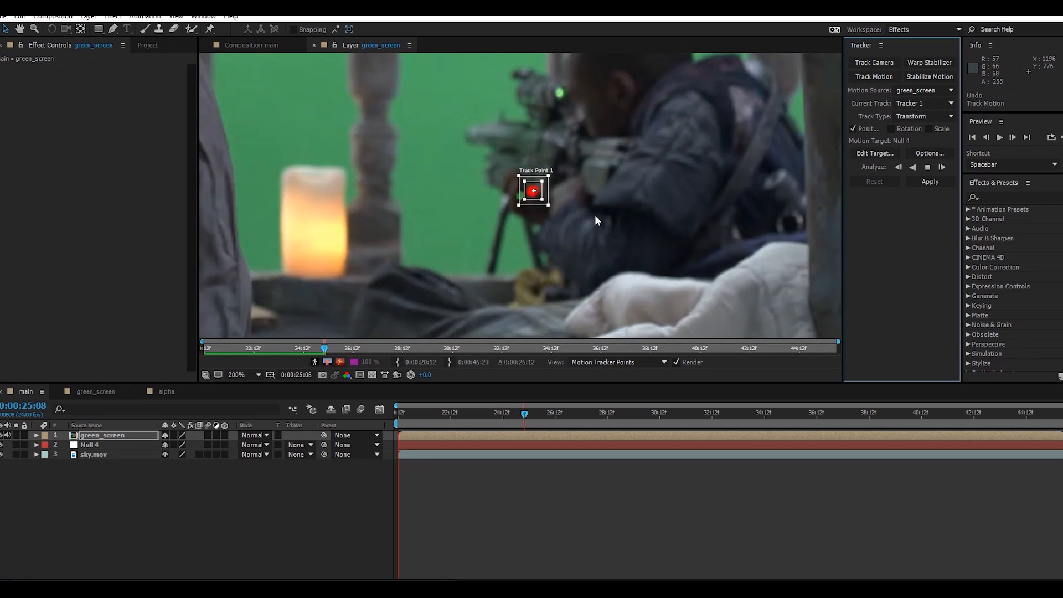
pyautogui.click(942, 167)
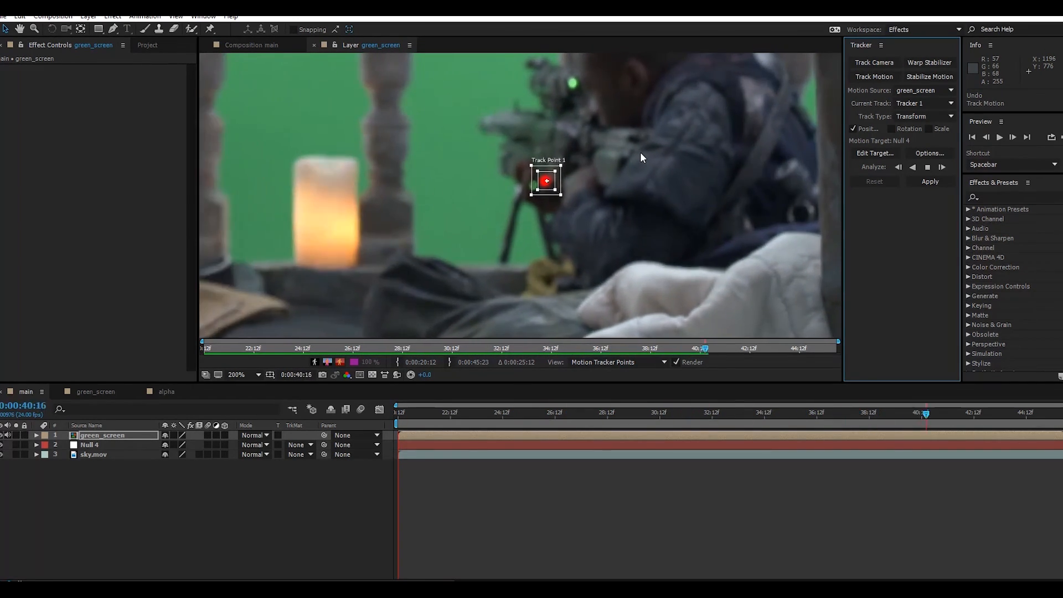
pyautogui.click(927, 167)
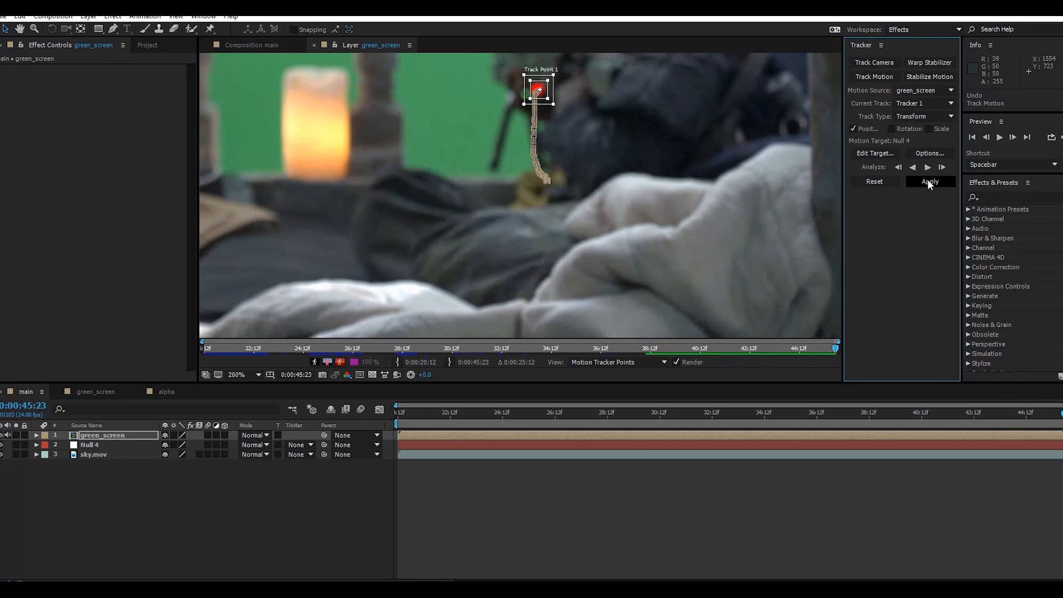
# Step: Apply the track to Null 4 in X and Y, then switch to the alpha composition
pyautogui.click(929, 180)
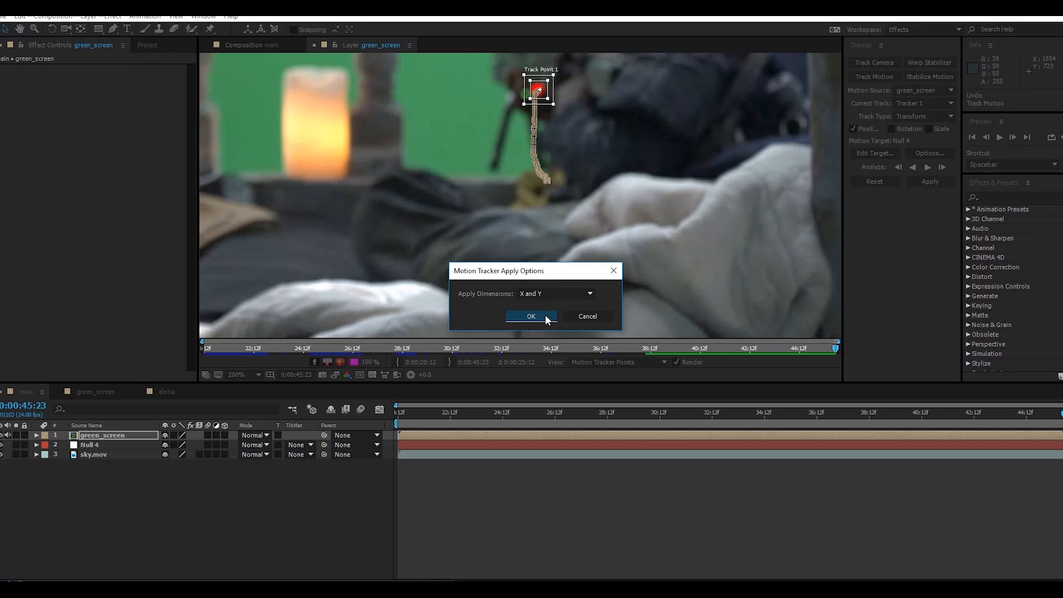
pyautogui.click(531, 316)
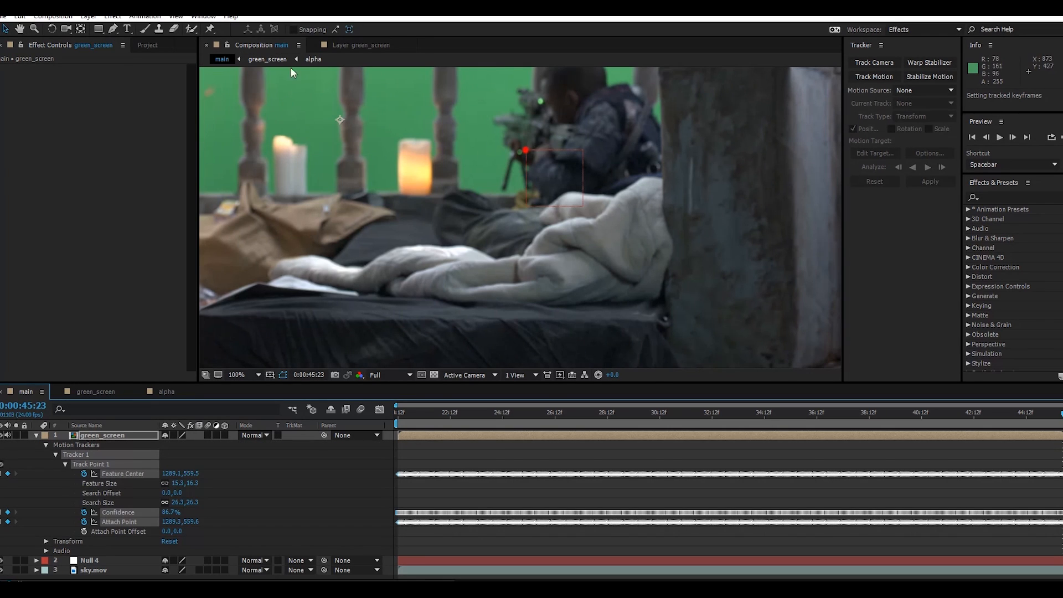
pyautogui.moveTo(658, 500)
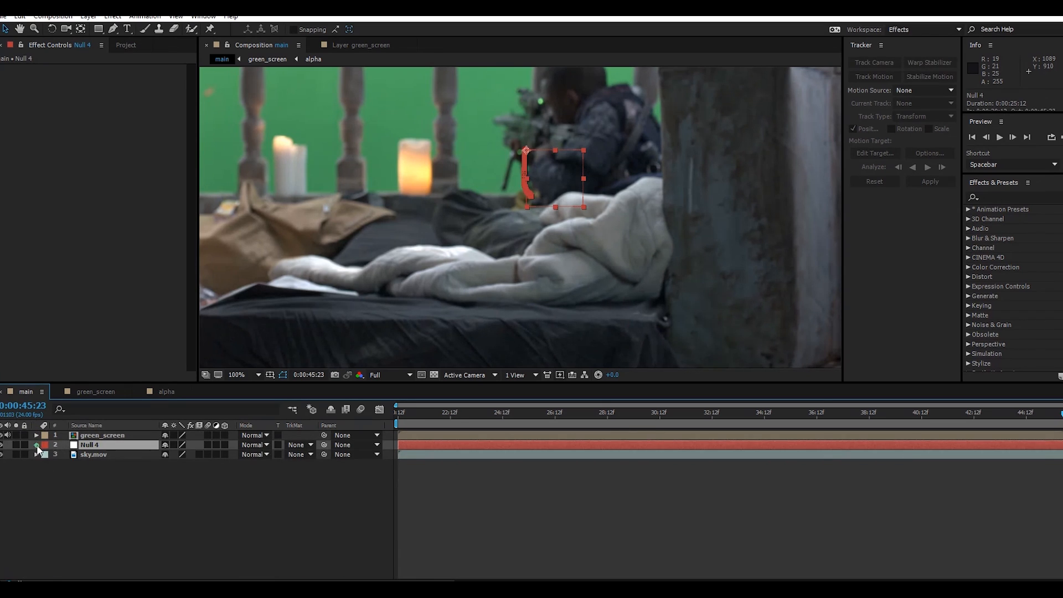
pyautogui.click(36, 446)
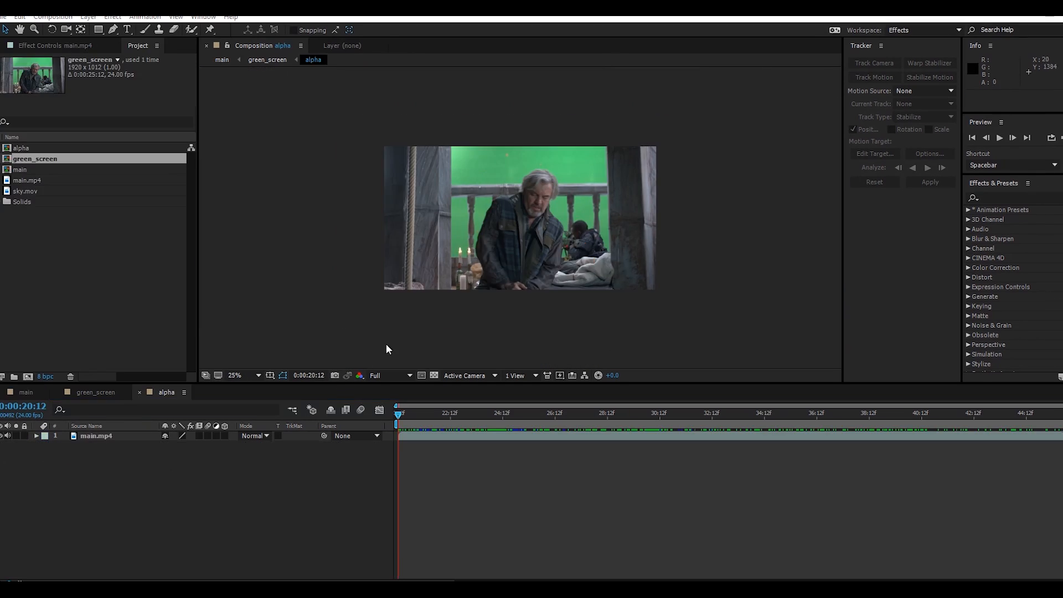
# Step: Scrub through the main.mp4 footage in the alpha comp and return near 20:12
pyautogui.click(25, 392)
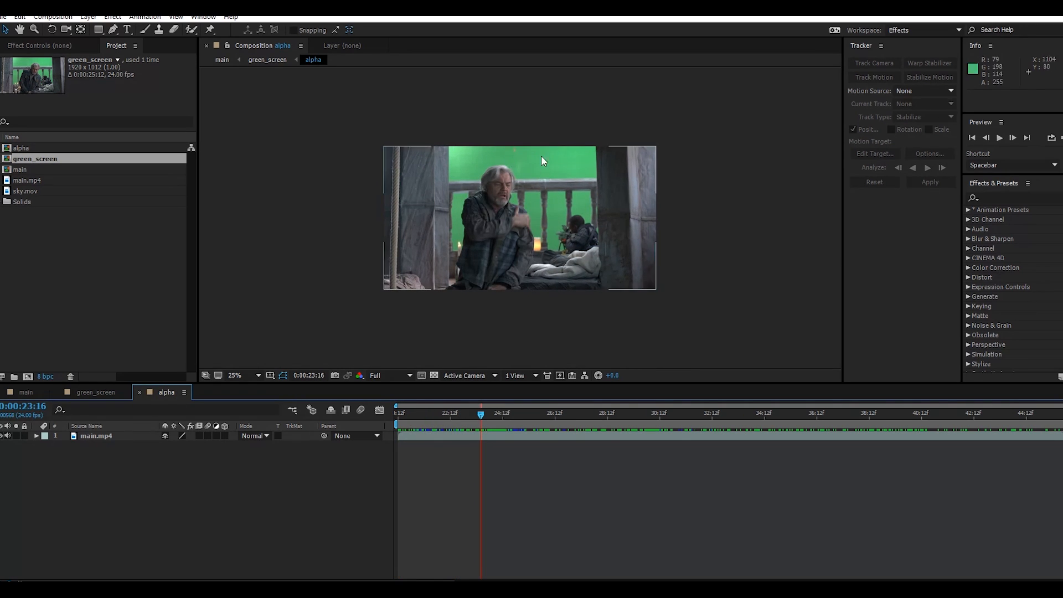
pyautogui.click(644, 413)
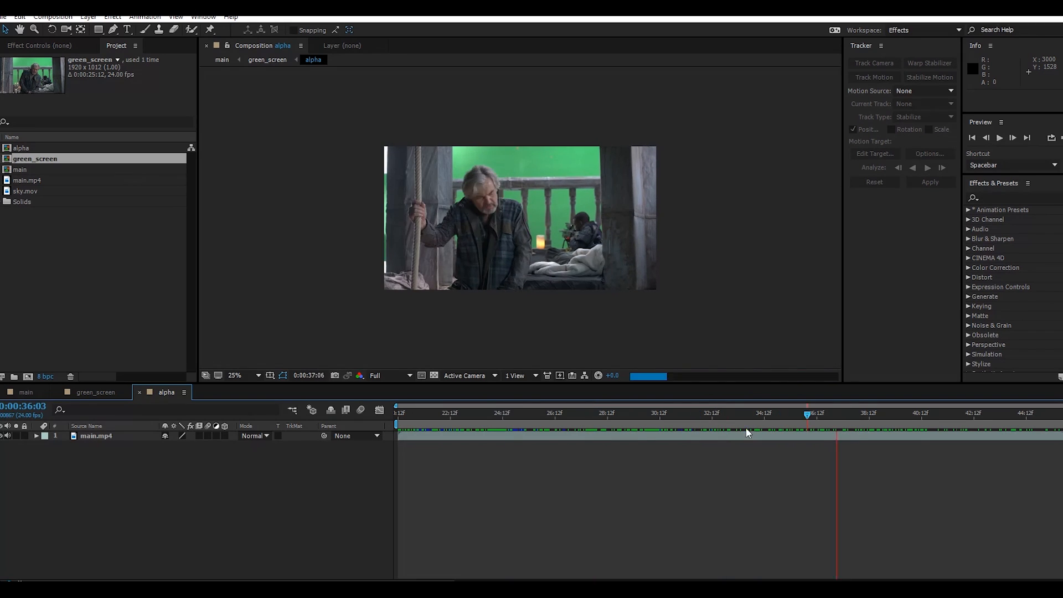
pyautogui.click(473, 413)
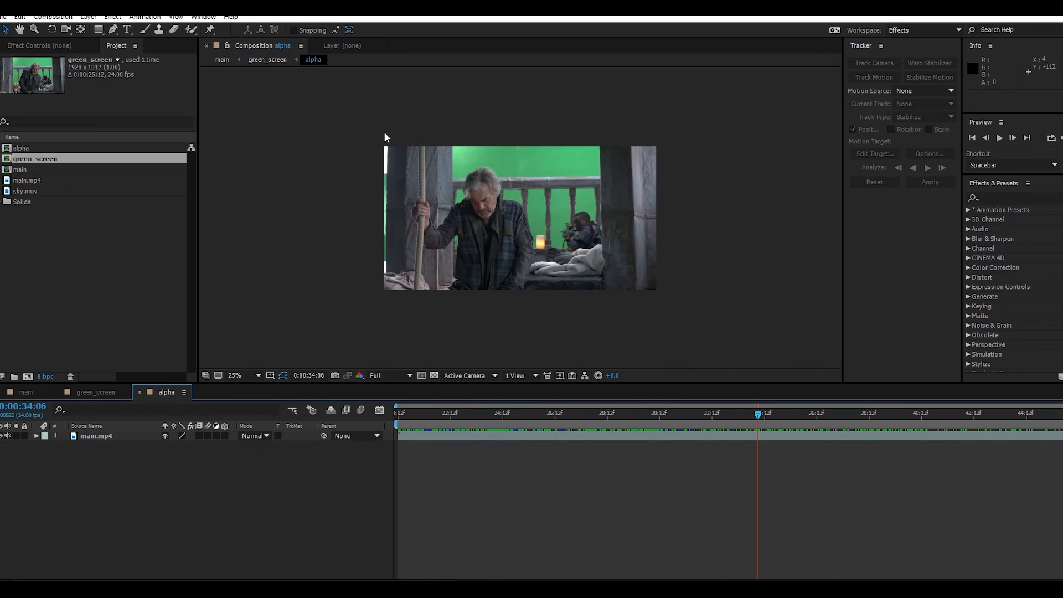
pyautogui.moveTo(783, 424)
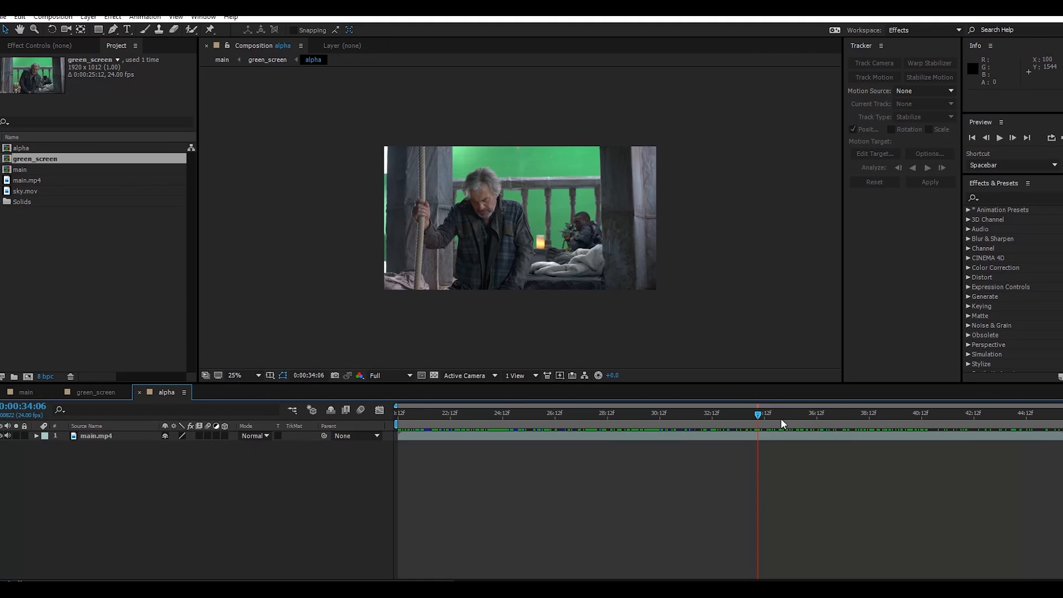
pyautogui.rightClick(256, 497)
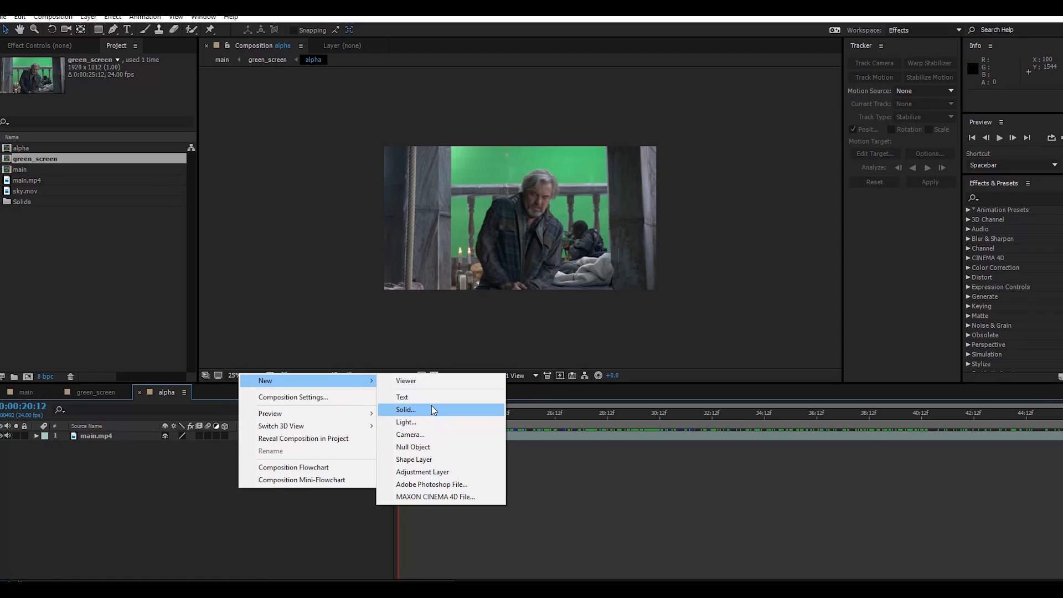
# Step: Create Deep Orange Solid 1 above main.mp4 and lower its opacity to 12%
pyautogui.click(406, 410)
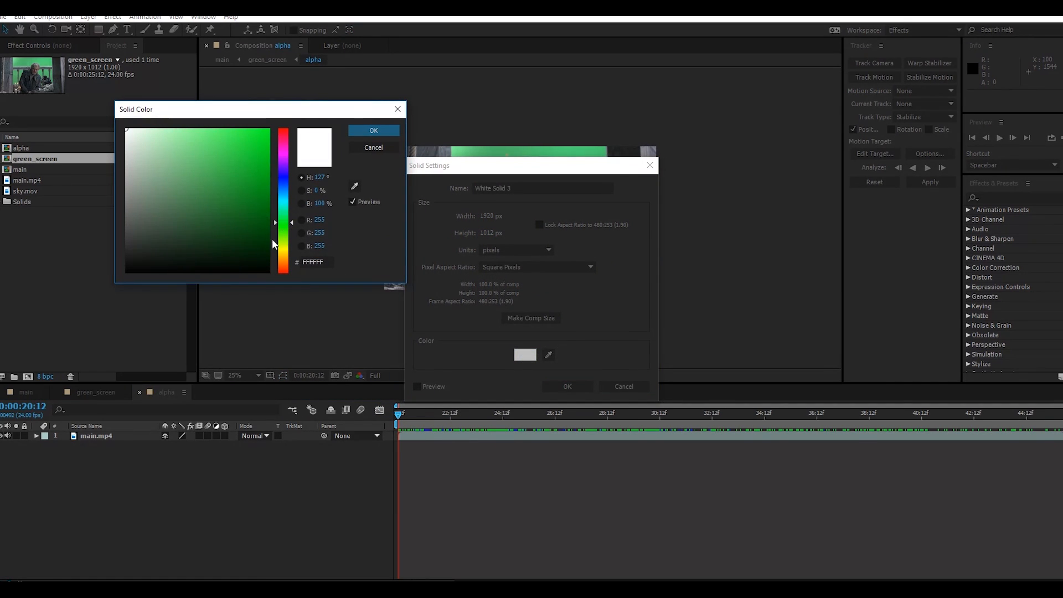
pyautogui.click(283, 256)
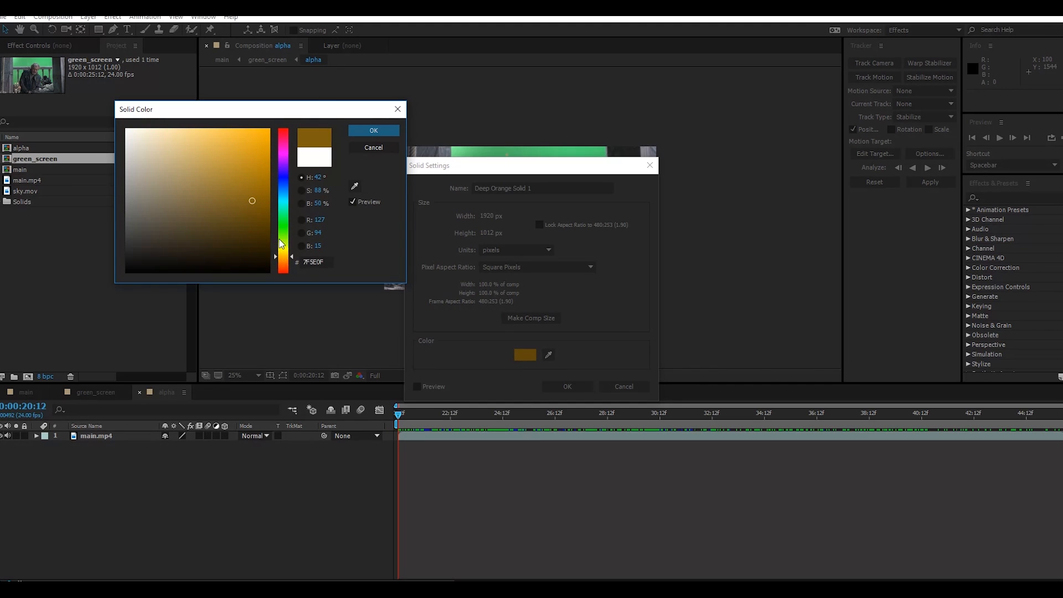
pyautogui.click(373, 129)
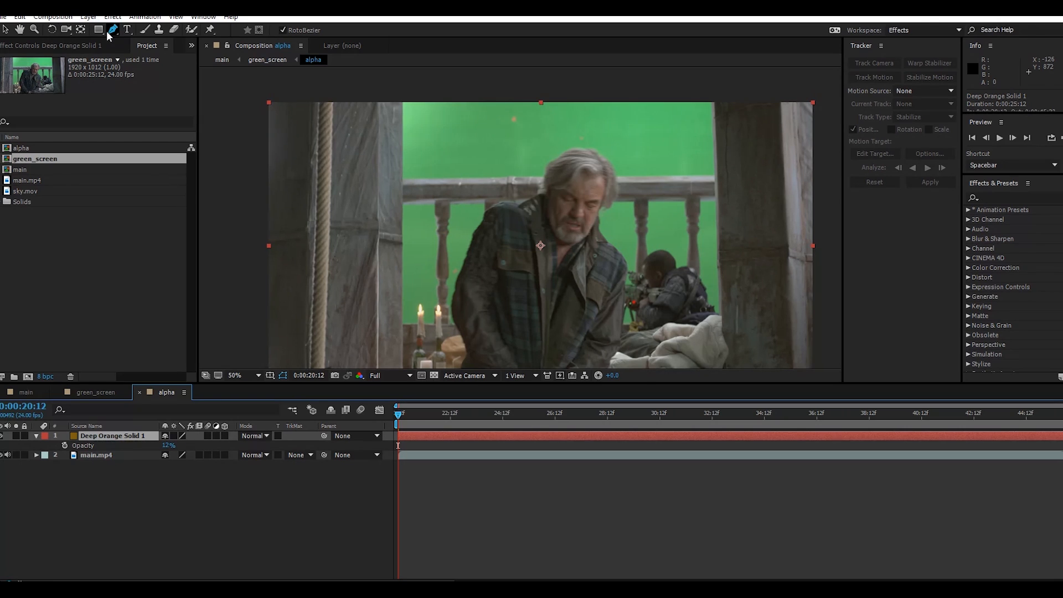
pyautogui.moveTo(480, 107)
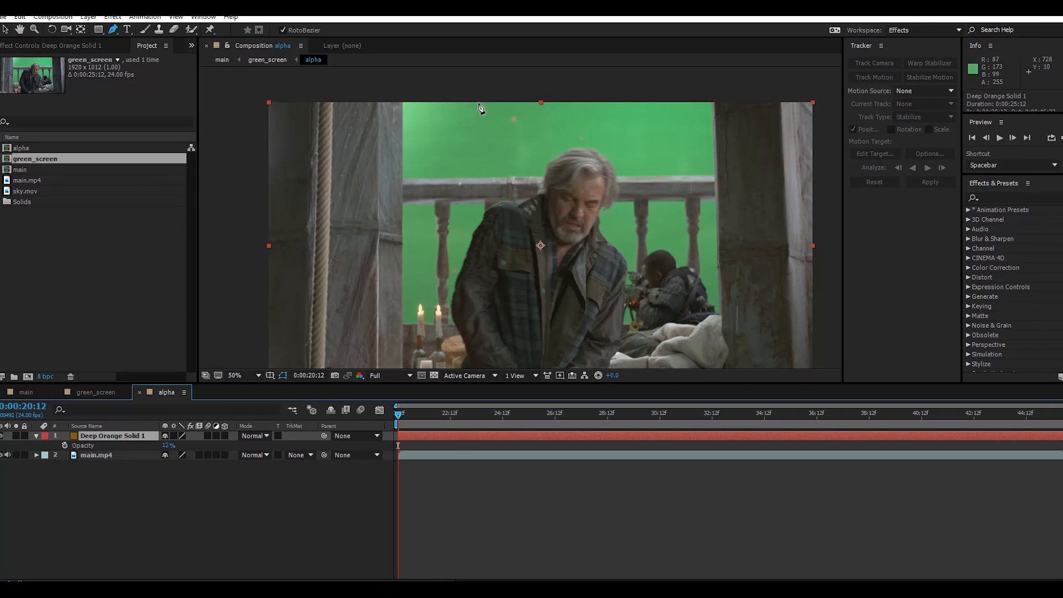
# Step: Draw Mask 1 over the green backdrop and keyframe its path to follow the shot
pyautogui.click(569, 146)
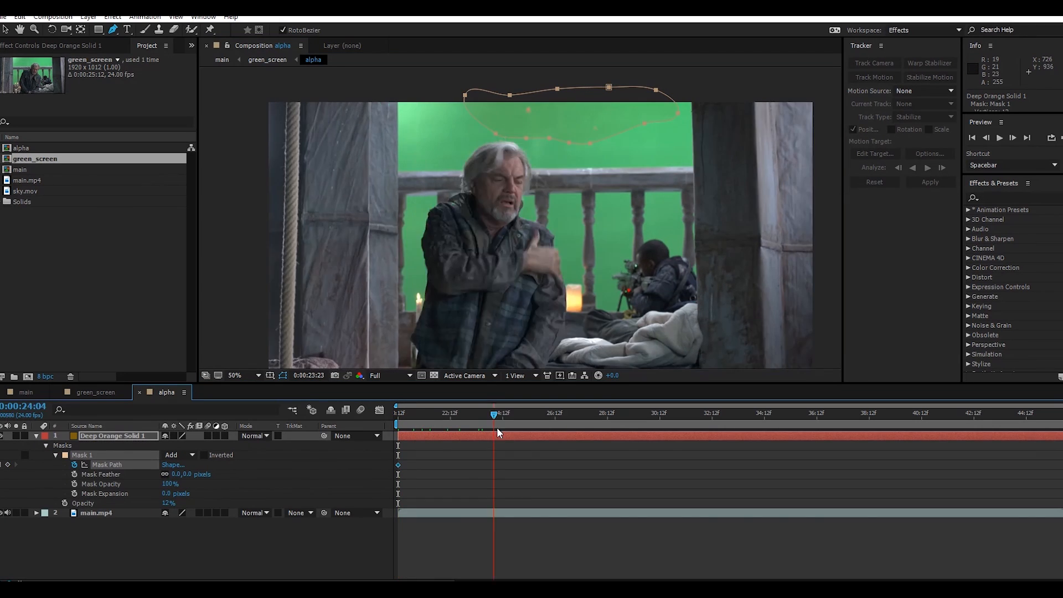
pyautogui.click(398, 413)
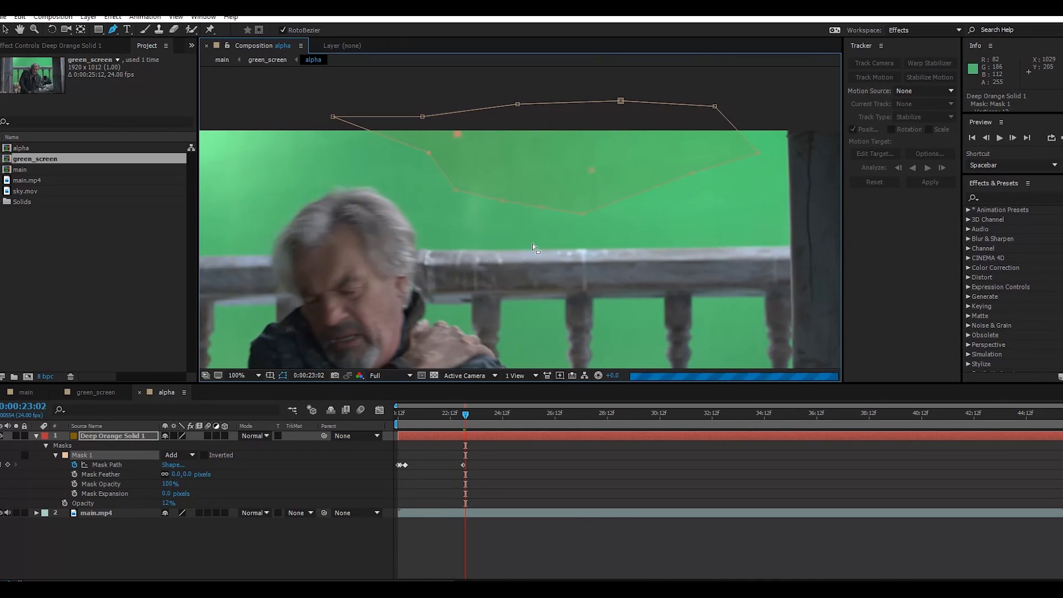
pyautogui.click(949, 413)
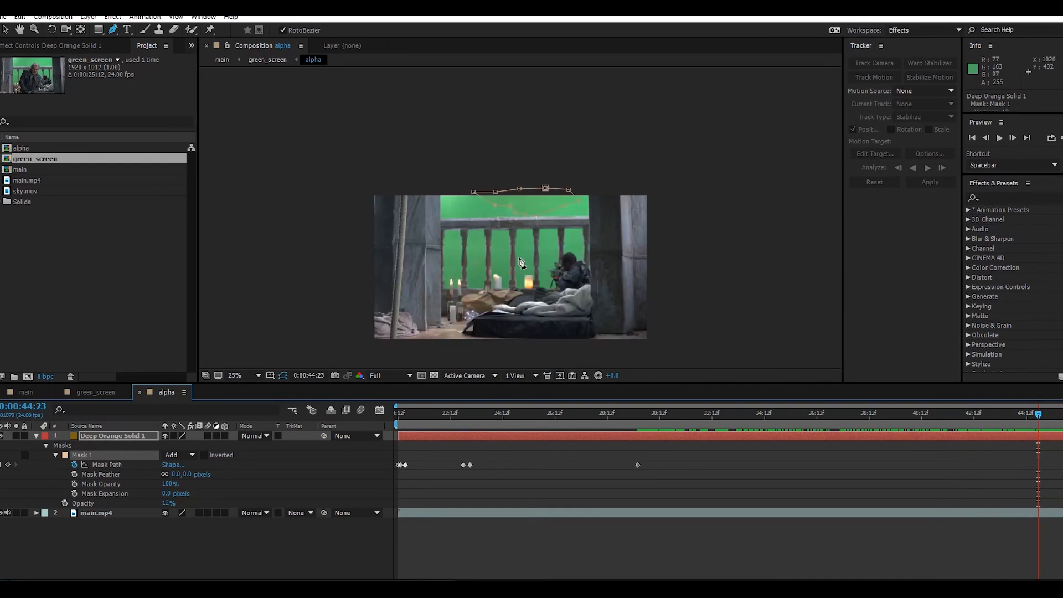
pyautogui.click(400, 412)
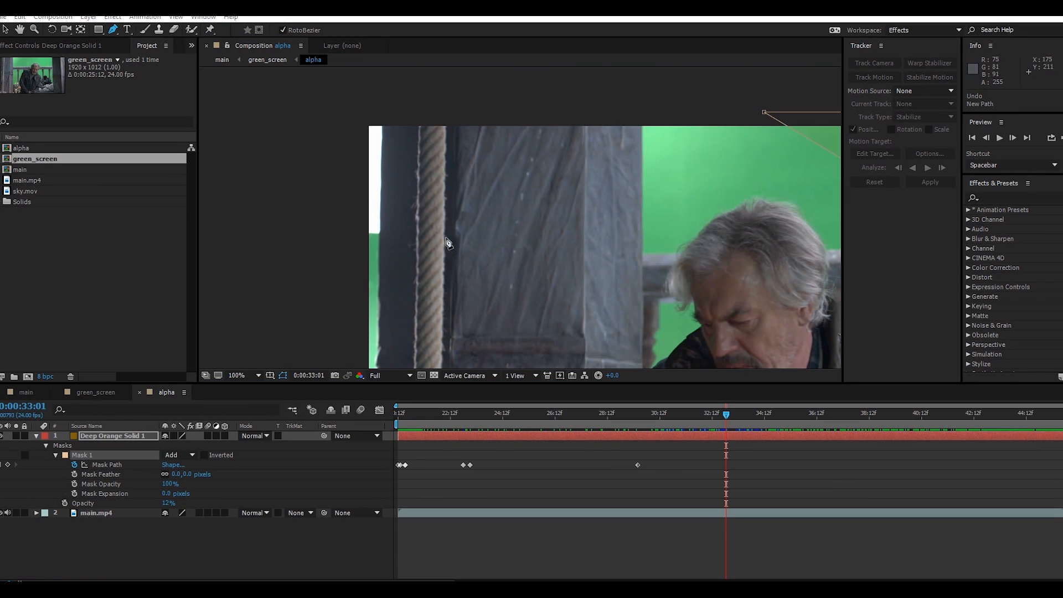
pyautogui.moveTo(371, 157)
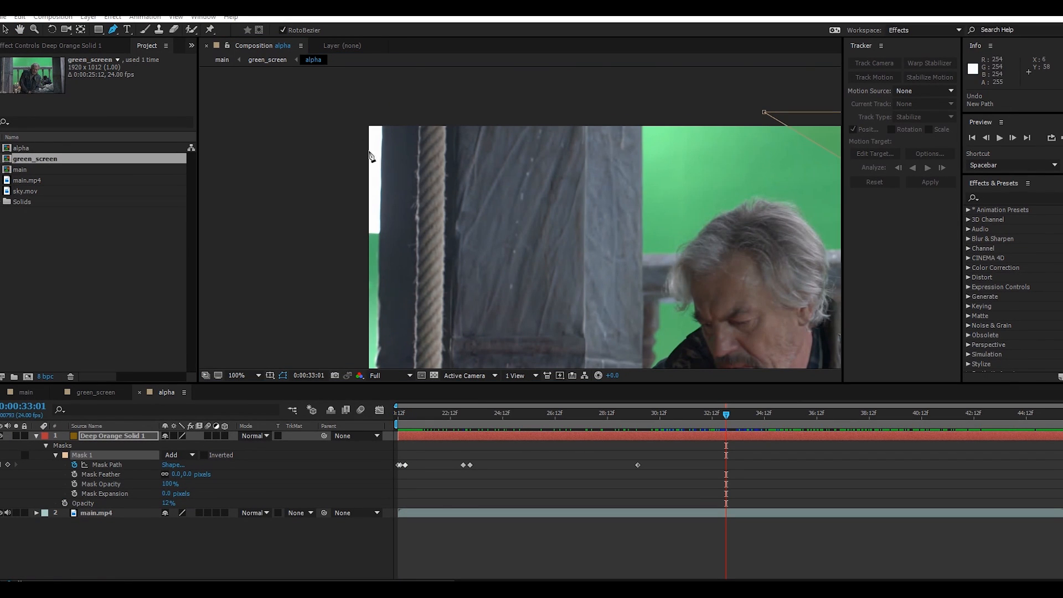
pyautogui.moveTo(368, 231)
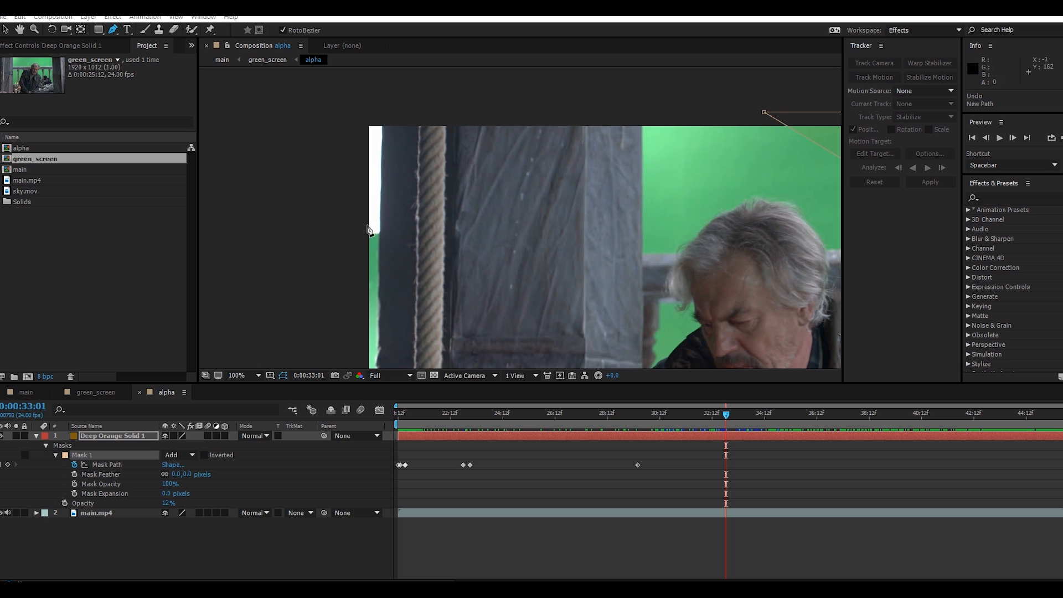
pyautogui.moveTo(178, 83)
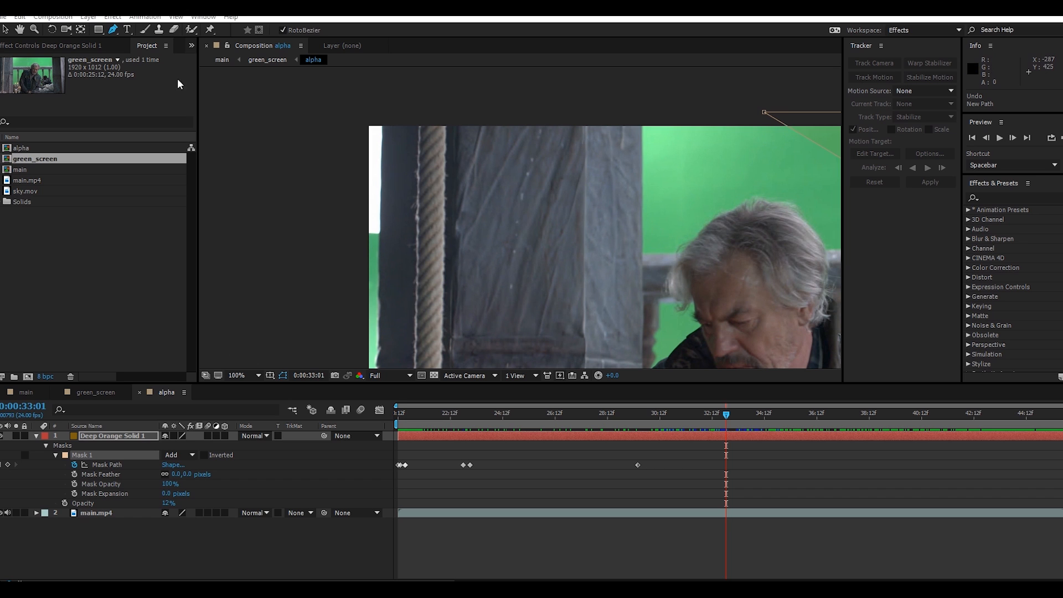
pyautogui.moveTo(115, 41)
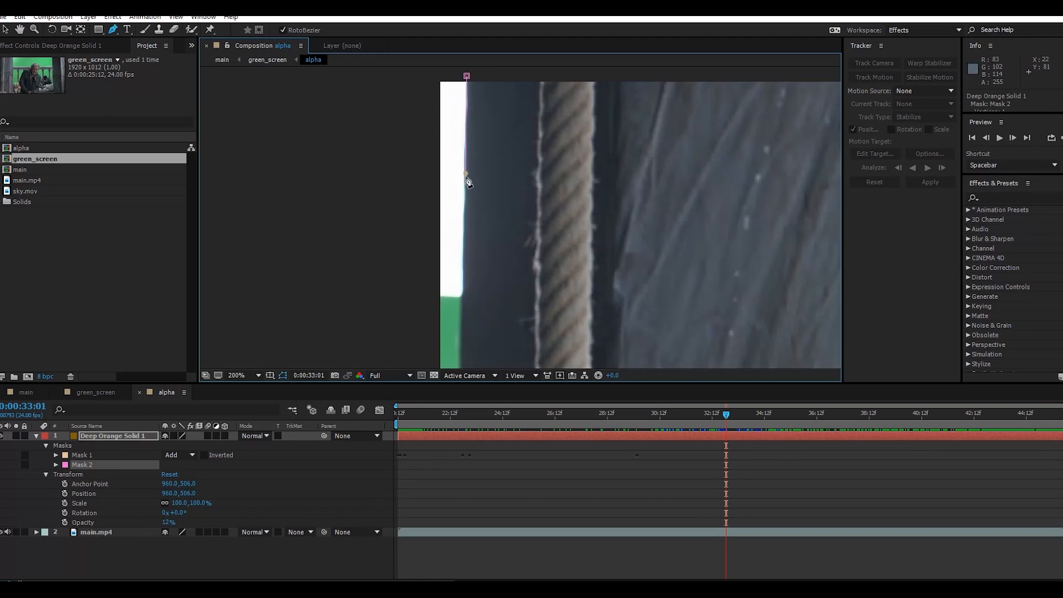
# Step: Draw Mask 2 around the bright strip beside the left pillar
pyautogui.click(48, 464)
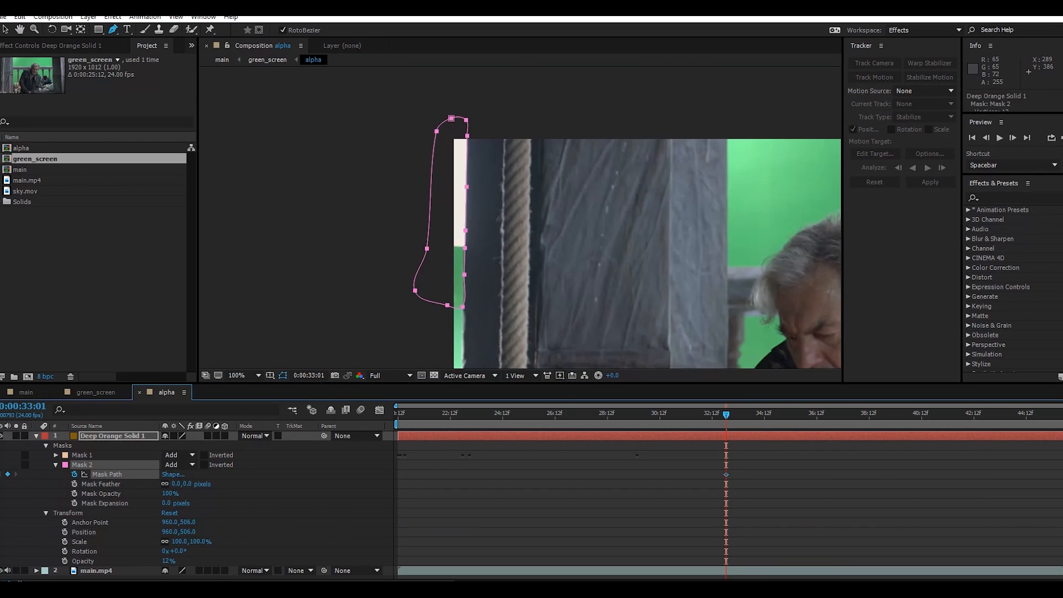
pyautogui.click(979, 412)
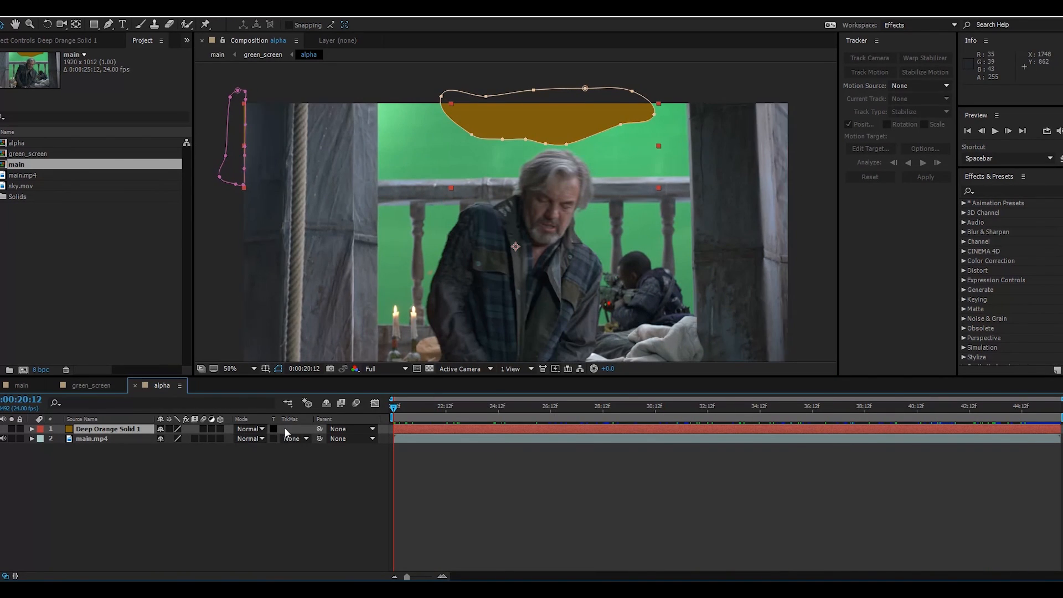
# Step: Set main.mp4's track matte to Alpha Inverted Matte 'Deep Orange Solid 1' and preview the result
pyautogui.click(294, 429)
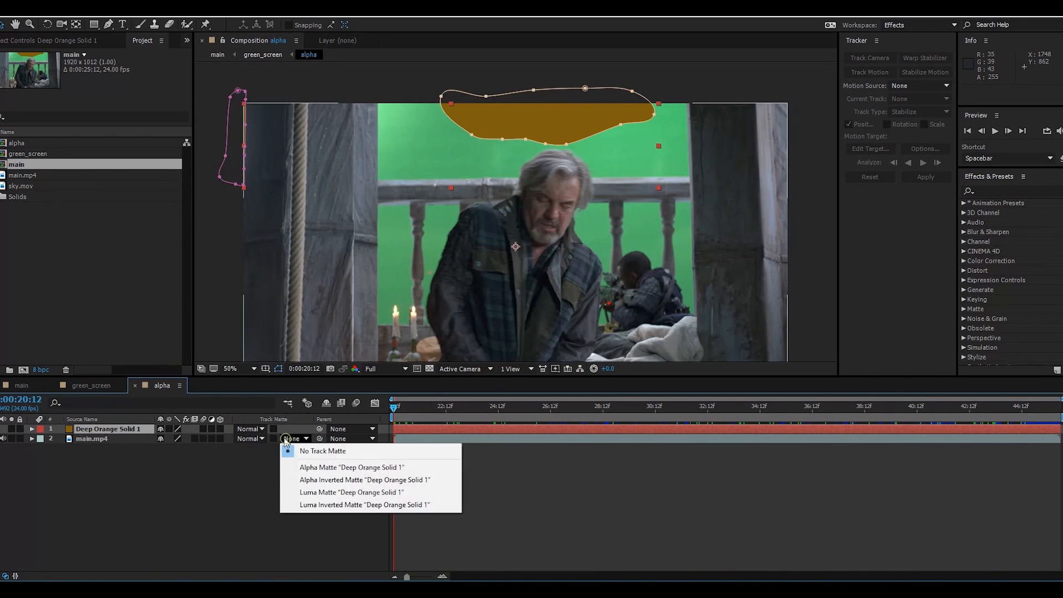
pyautogui.moveTo(319, 479)
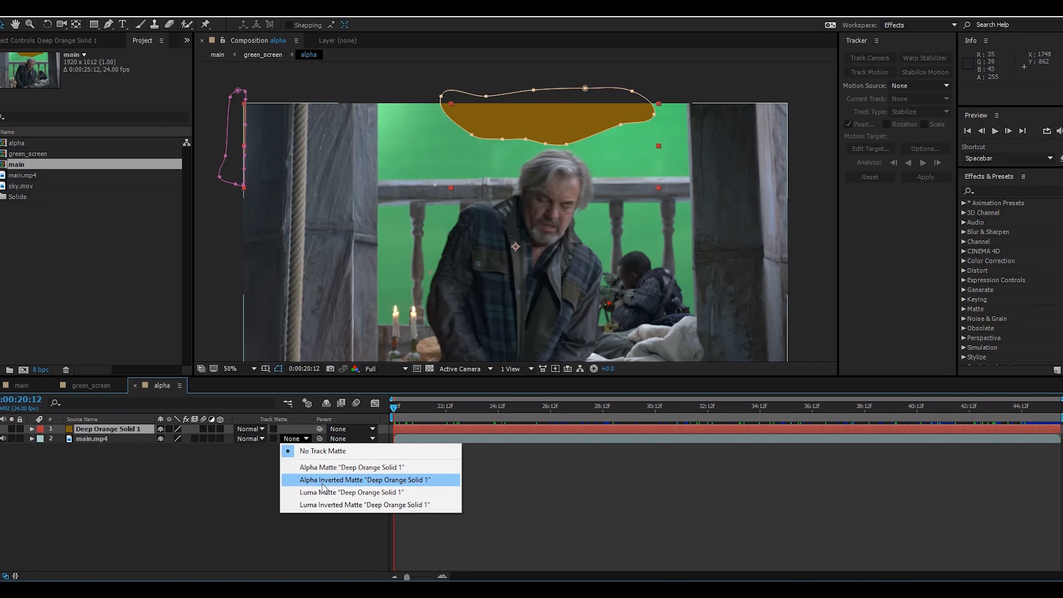
pyautogui.click(364, 479)
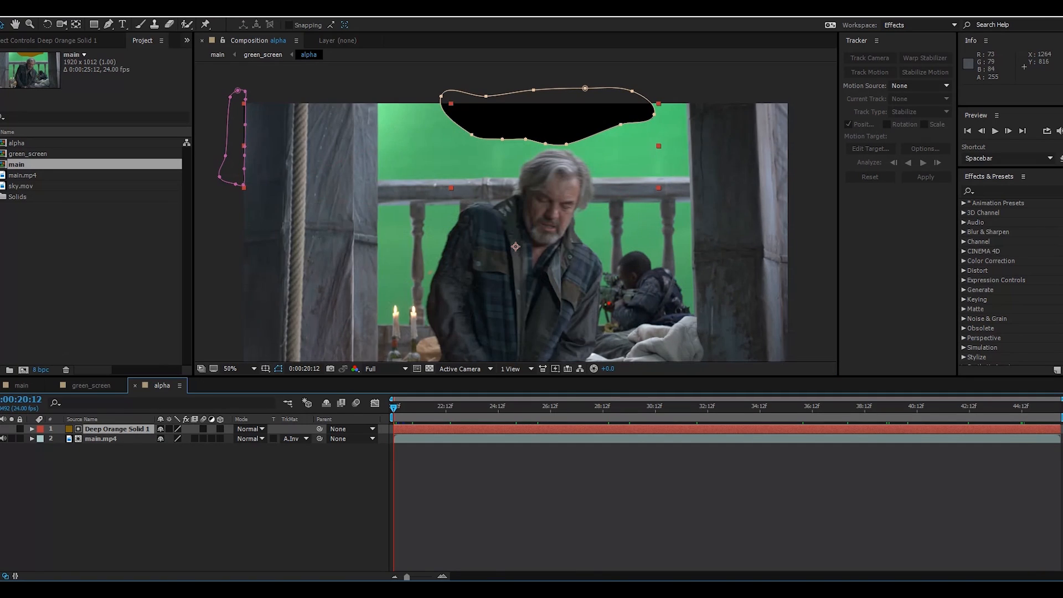
pyautogui.click(102, 439)
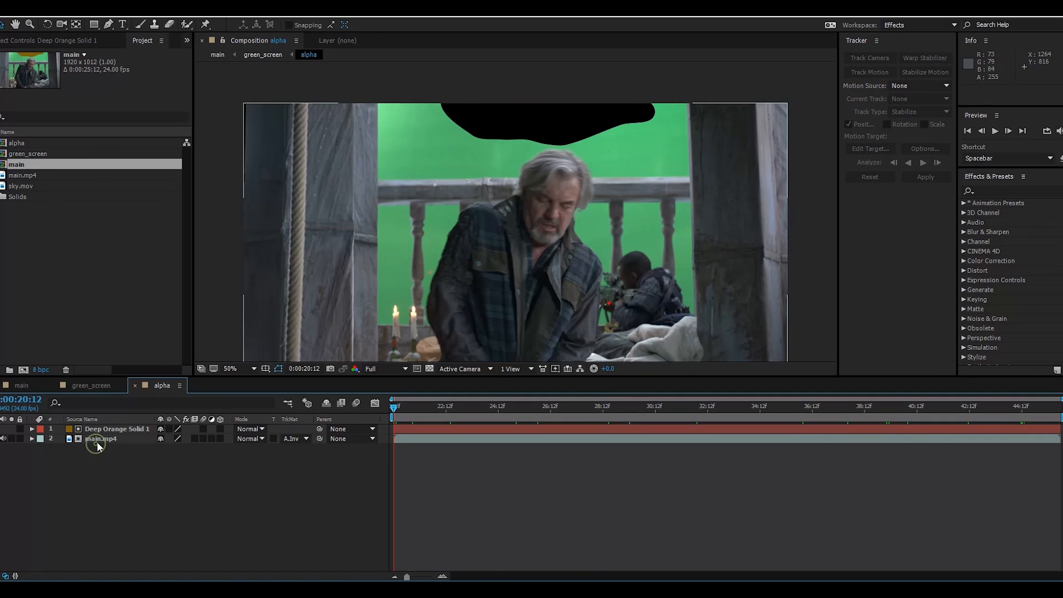
# Step: Apply Keylight (1.2) to main.mp4 and eyedrop the green backdrop as Screen Colour
pyautogui.click(101, 438)
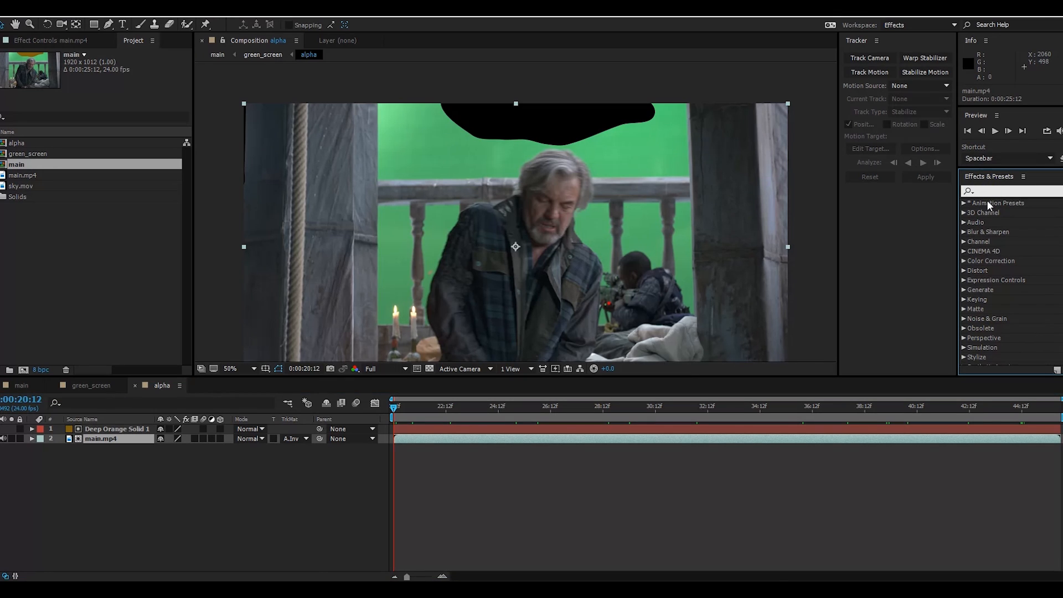
pyautogui.write('keylight')
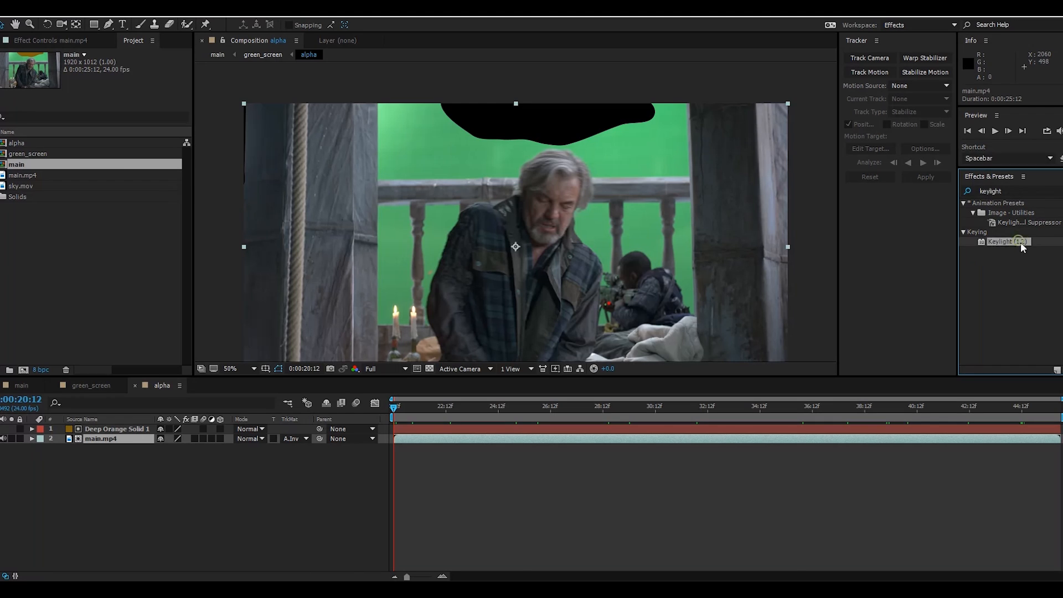
pyautogui.doubleClick(1007, 242)
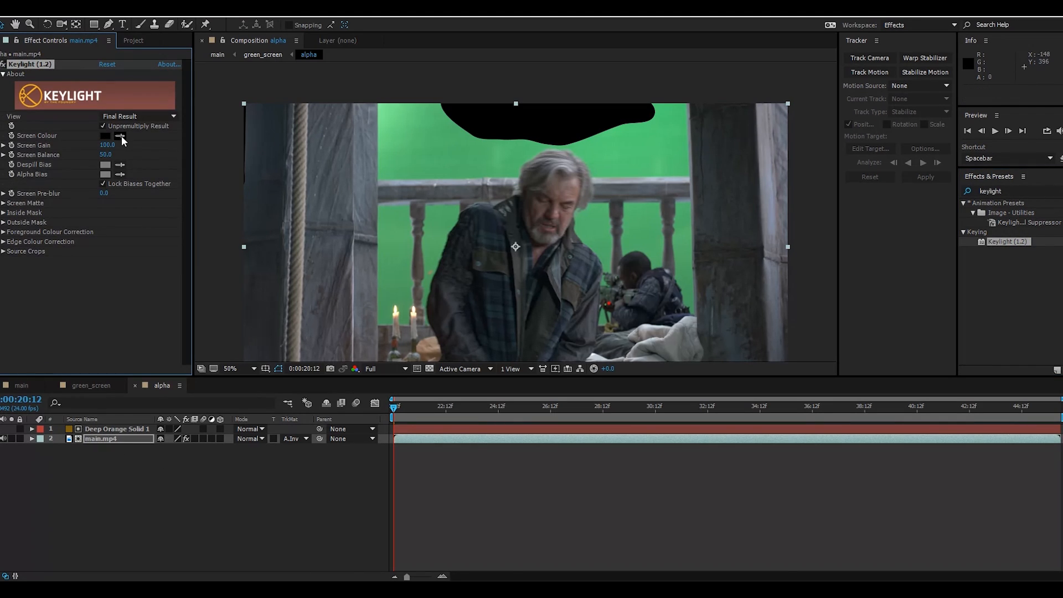
pyautogui.click(105, 135)
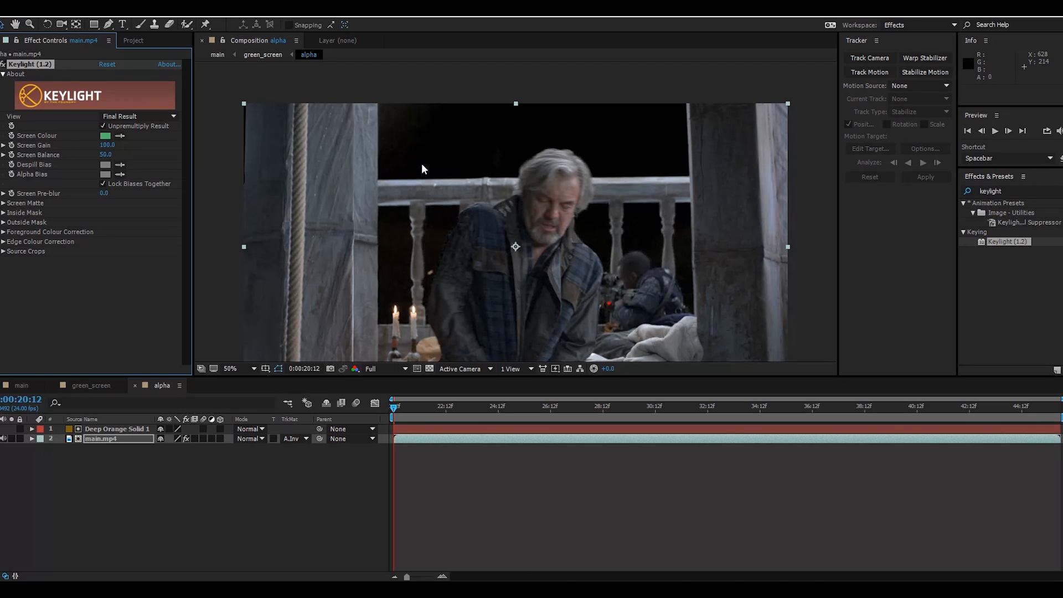
pyautogui.click(139, 116)
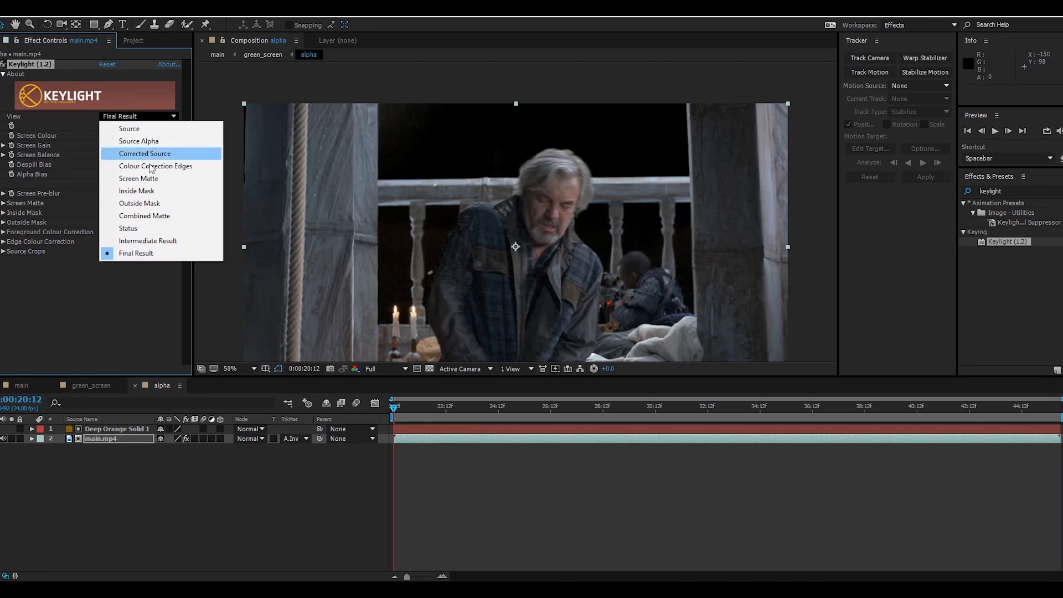
# Step: In Screen Matte view set Clip Black 40 and Clip White 53, then show Final Result
pyautogui.click(139, 178)
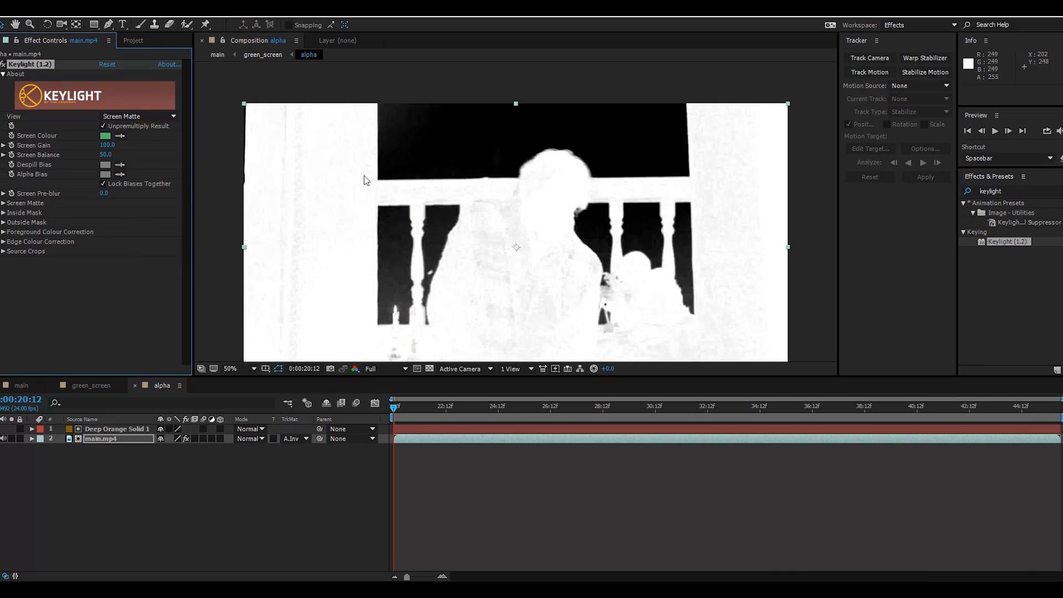
pyautogui.moveTo(439, 195)
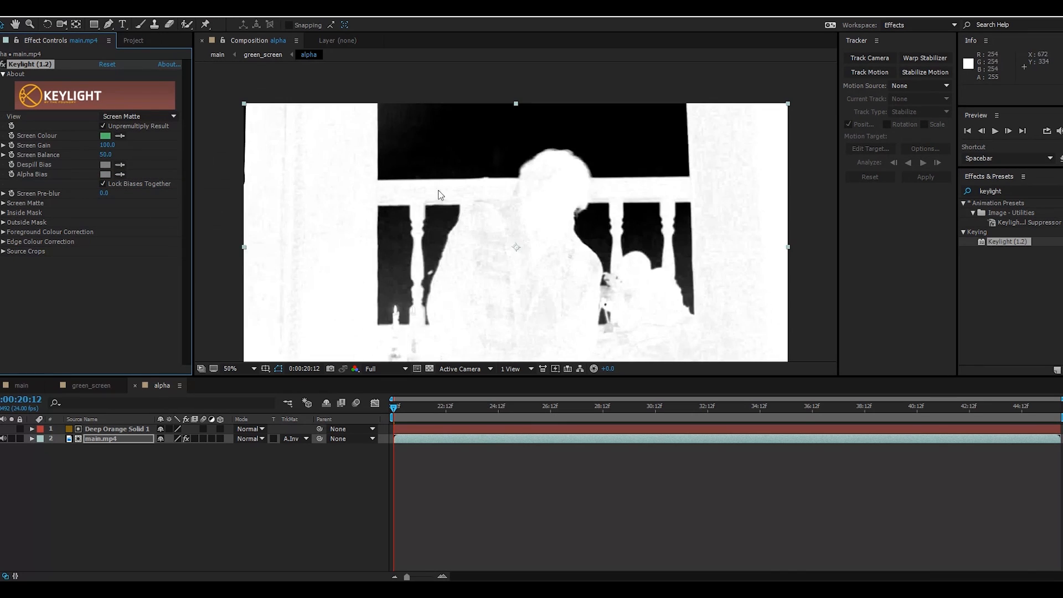
pyautogui.moveTo(536, 300)
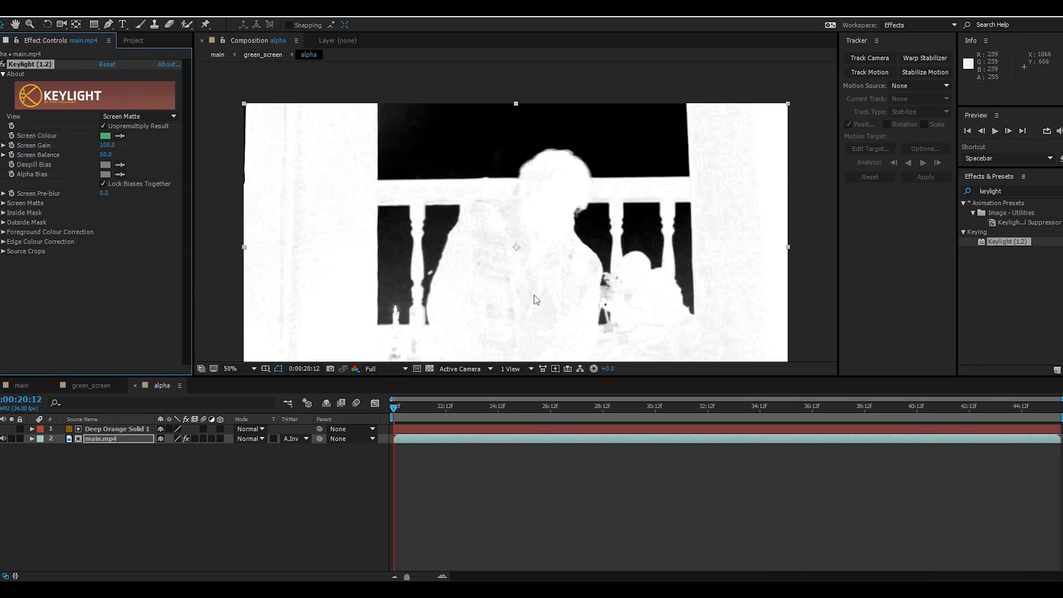
pyautogui.moveTo(533, 297)
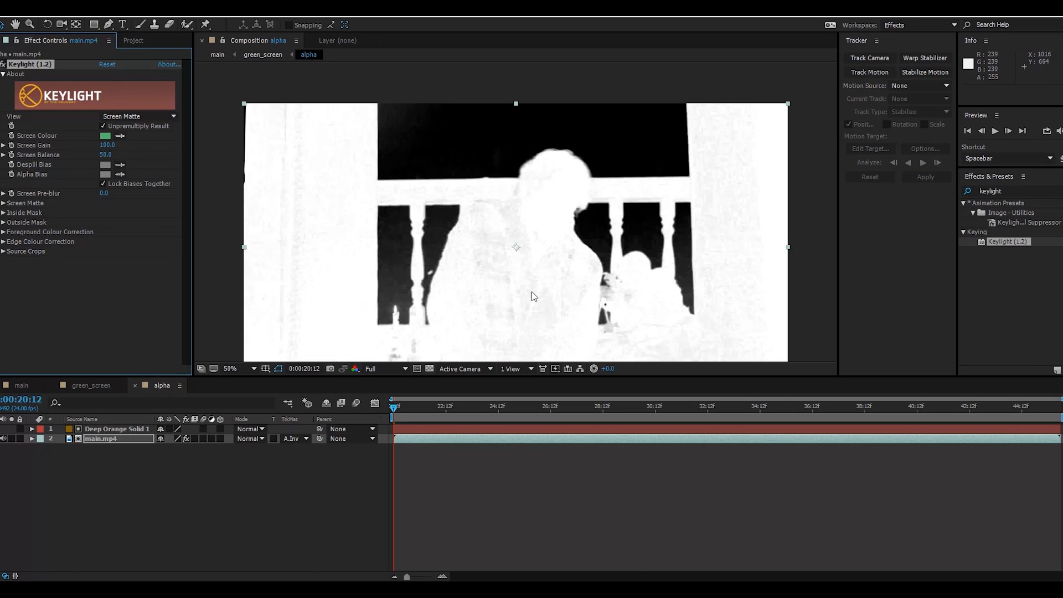
pyautogui.moveTo(98, 201)
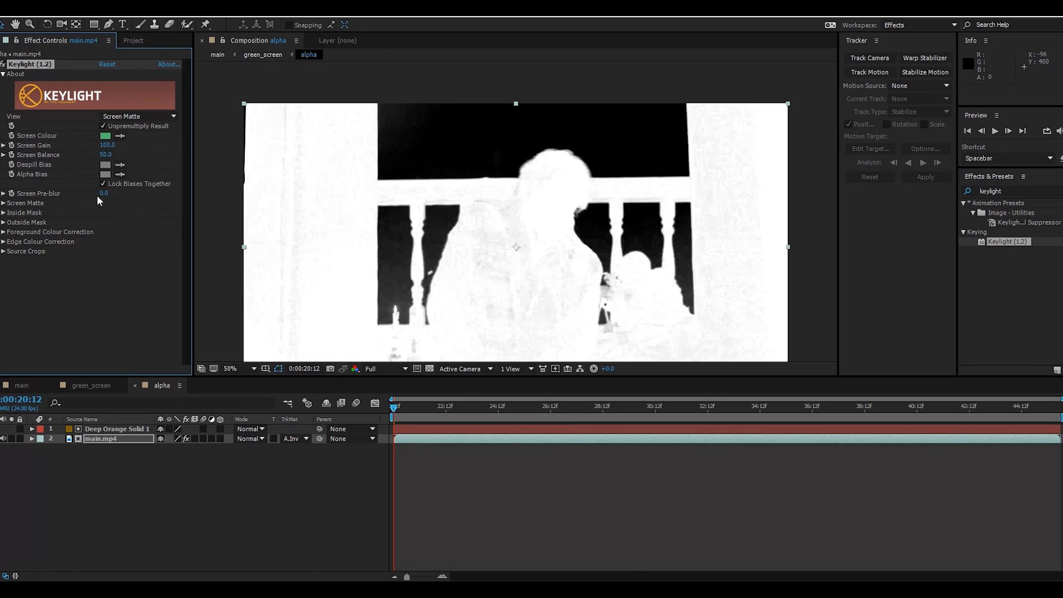
pyautogui.click(25, 202)
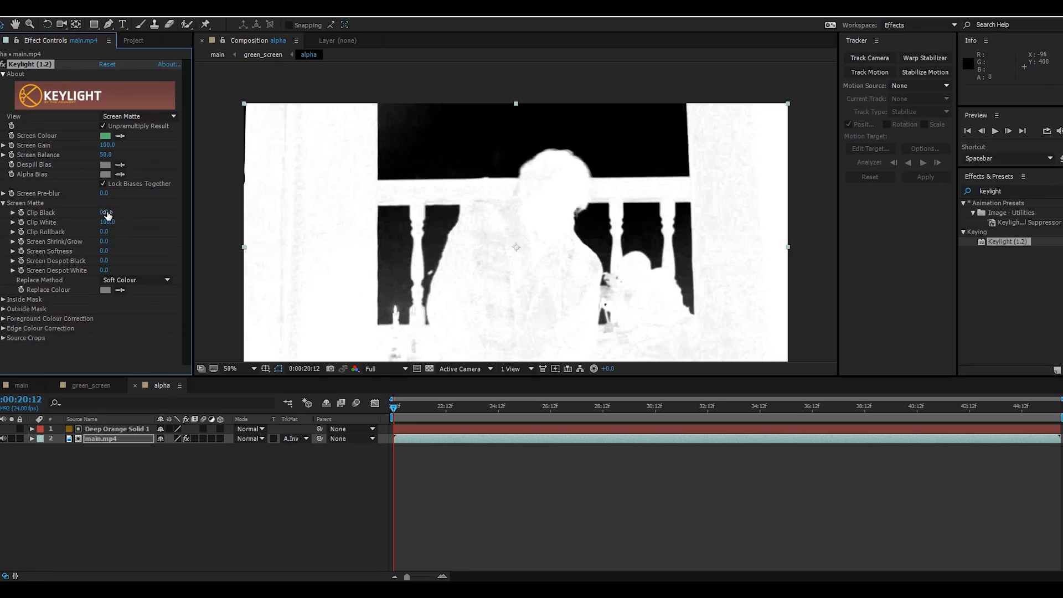
pyautogui.moveTo(106, 213); pyautogui.dragTo(123, 213)
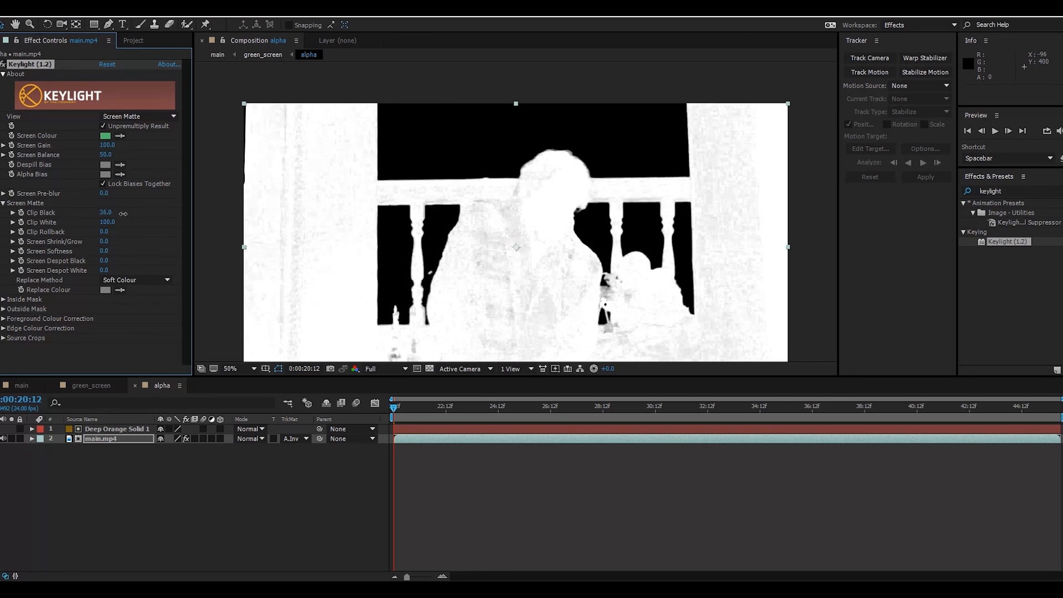
pyautogui.moveTo(105, 213); pyautogui.dragTo(98, 213)
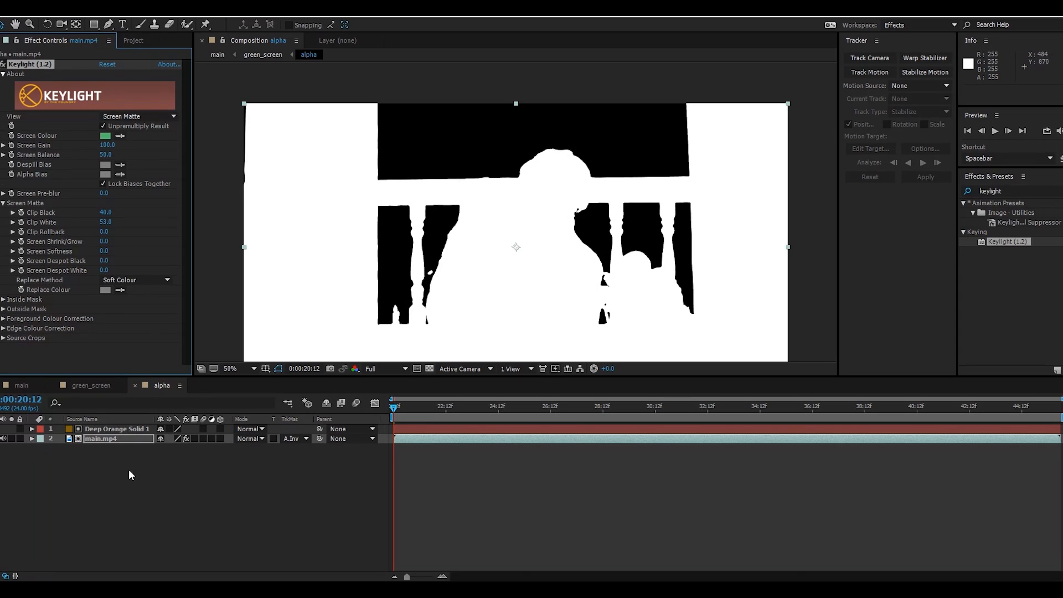
pyautogui.click(138, 117)
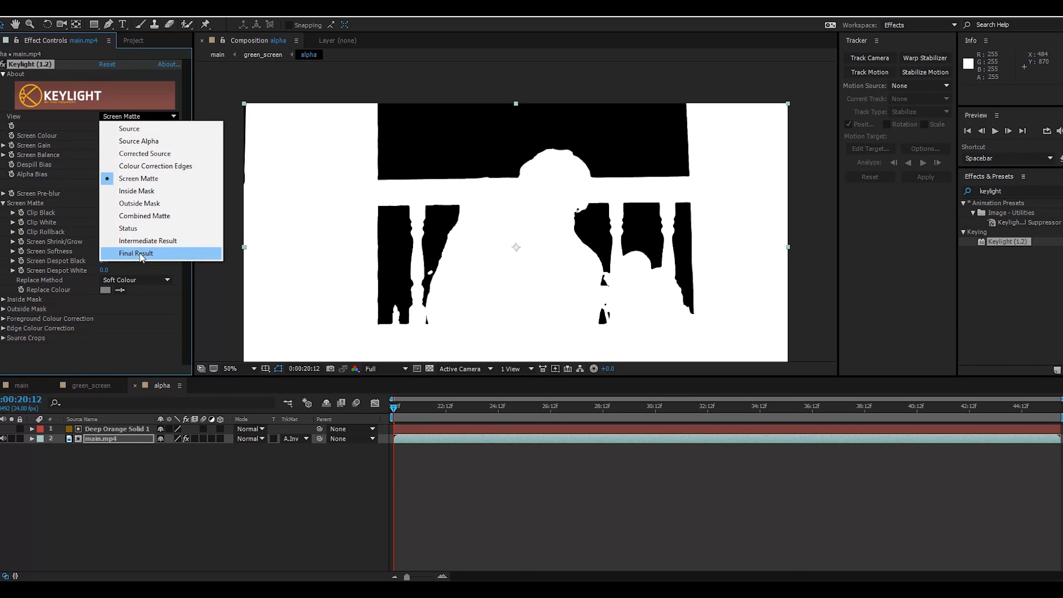
pyautogui.click(135, 252)
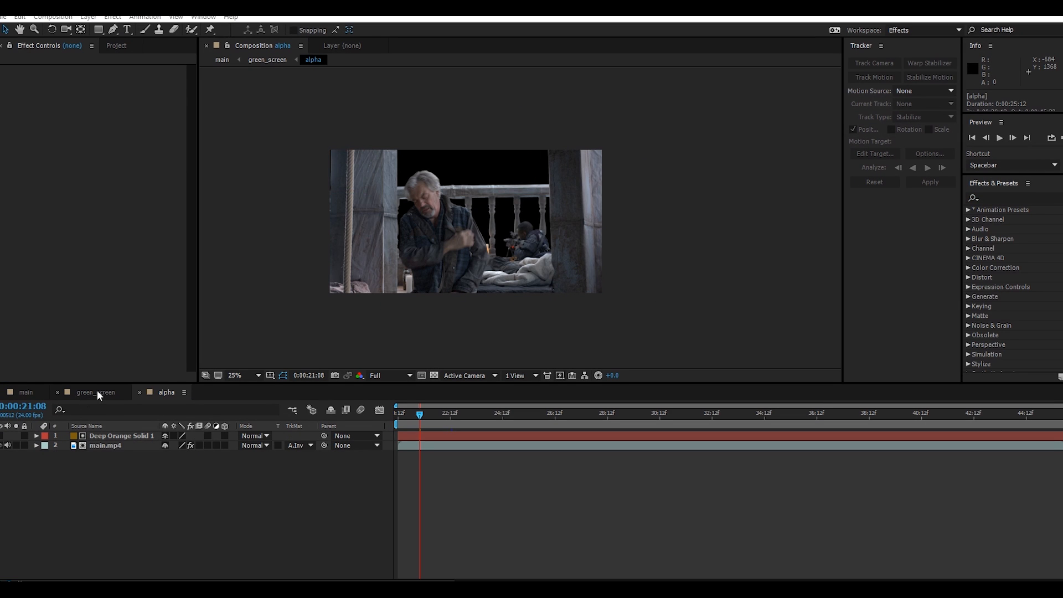
# Step: In the green_screen comp set the alpha layer's blend mode to Stencil Alpha
pyautogui.click(95, 392)
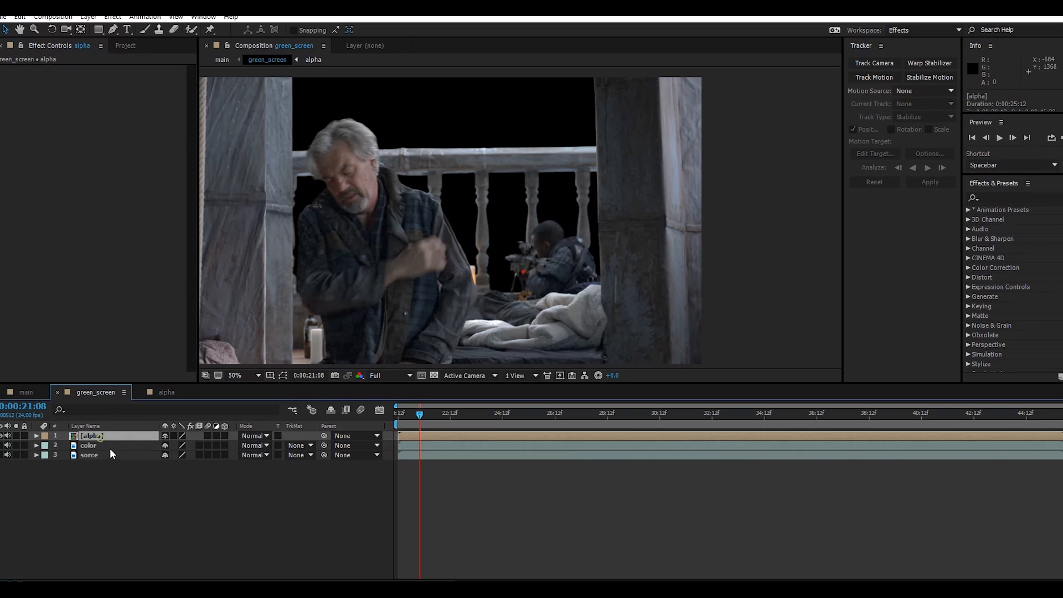
pyautogui.click(89, 445)
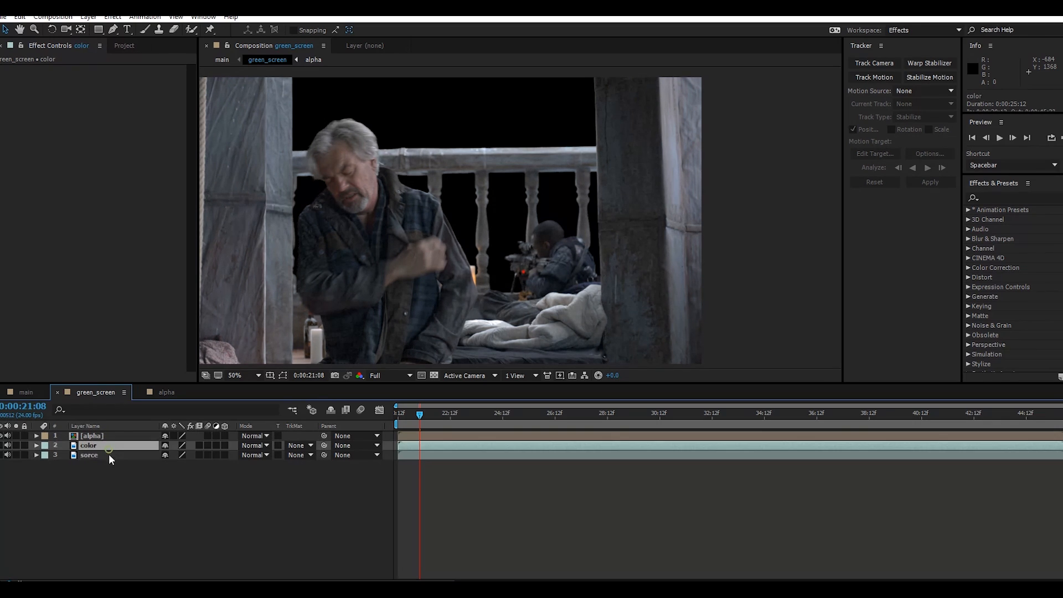
pyautogui.click(92, 436)
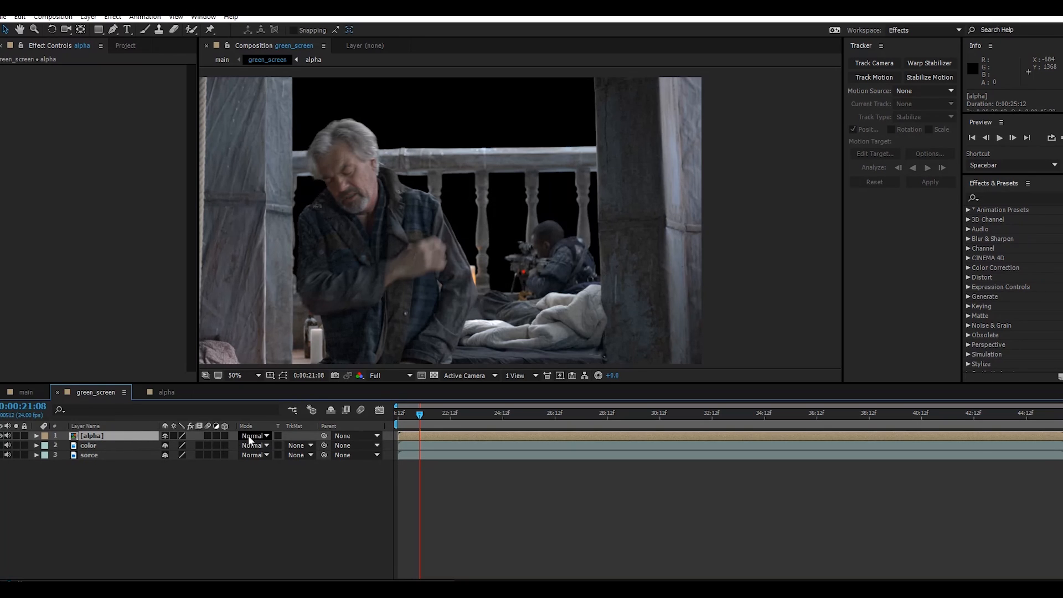
pyautogui.click(255, 435)
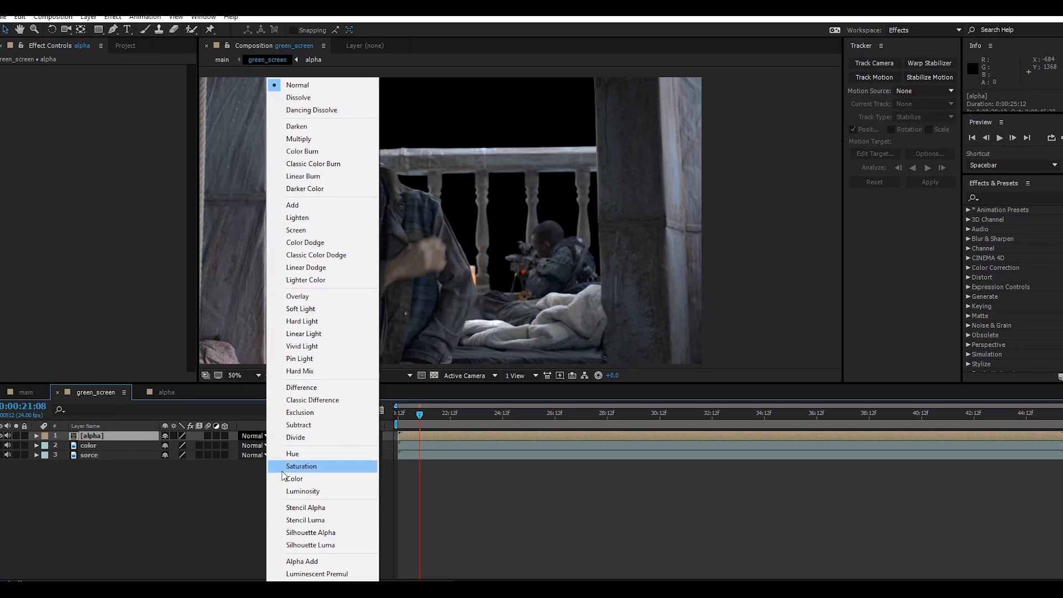
pyautogui.click(306, 507)
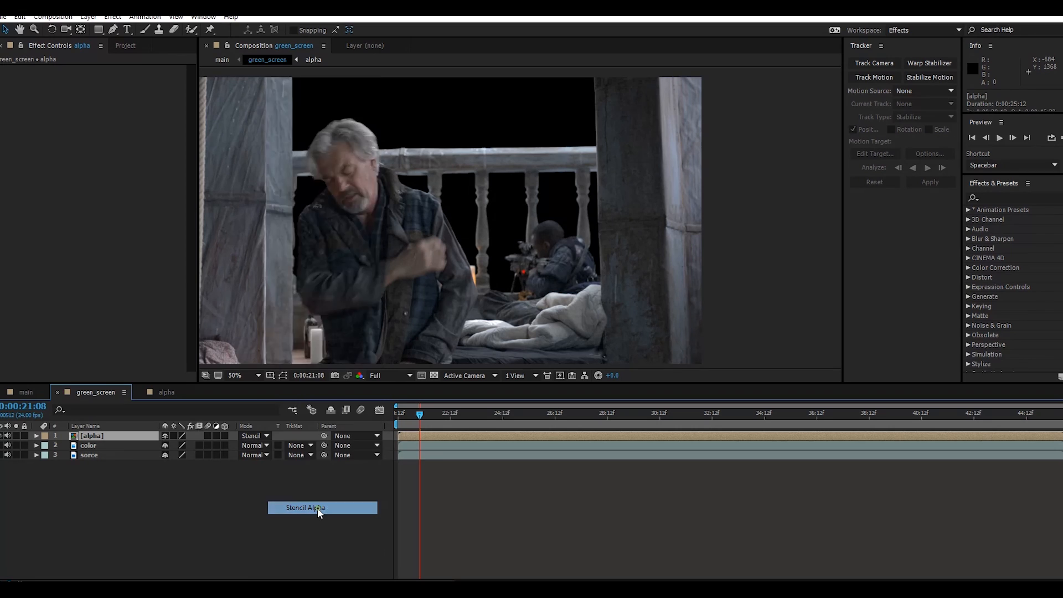
pyautogui.click(305, 507)
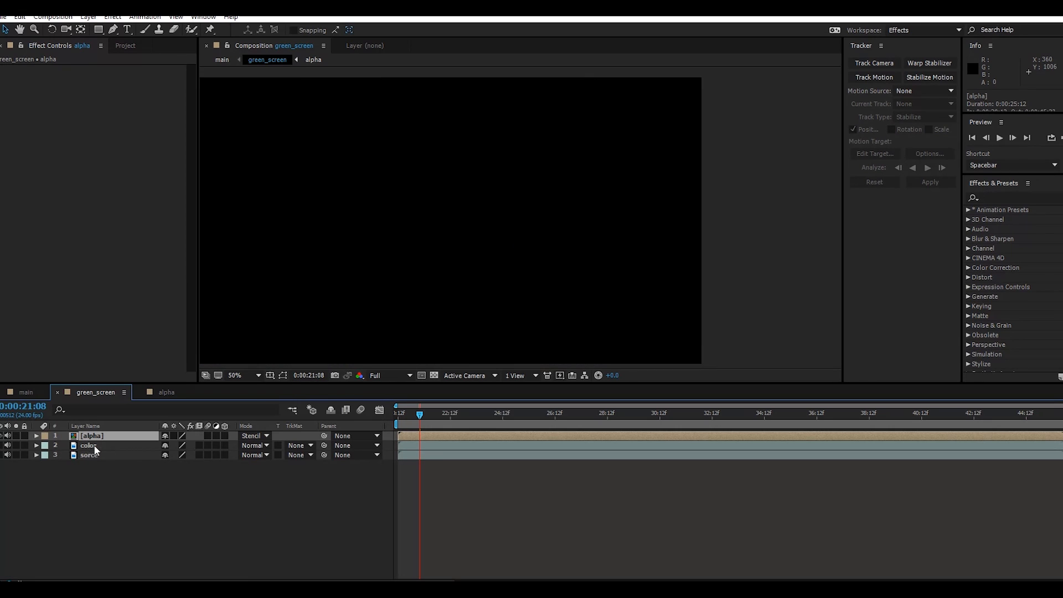
pyautogui.click(88, 445)
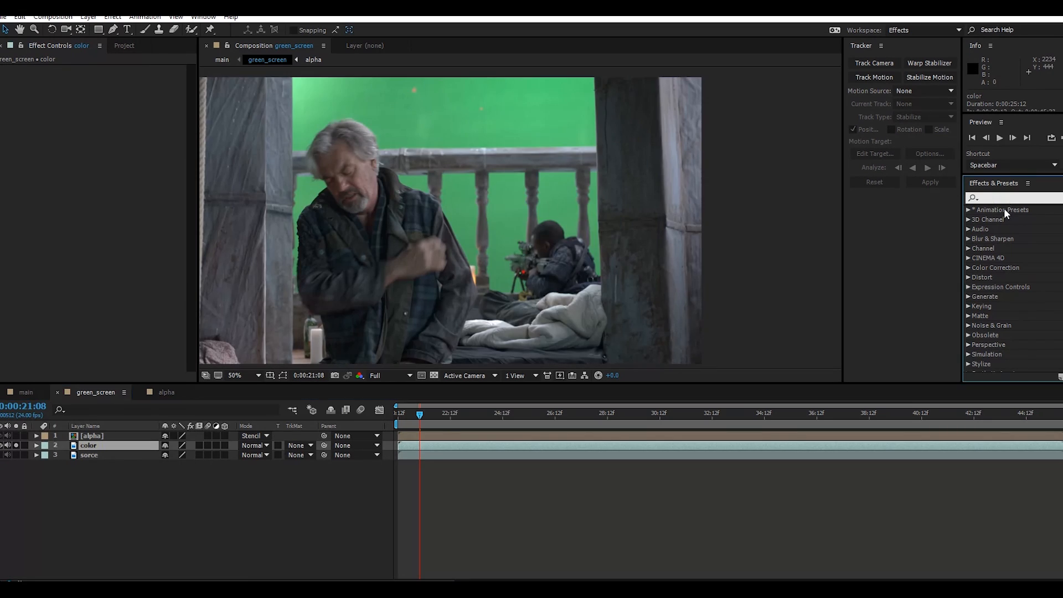
# Step: Apply Keylight (1.2) to the color layer and set its blend mode to Color
pyautogui.click(1010, 197)
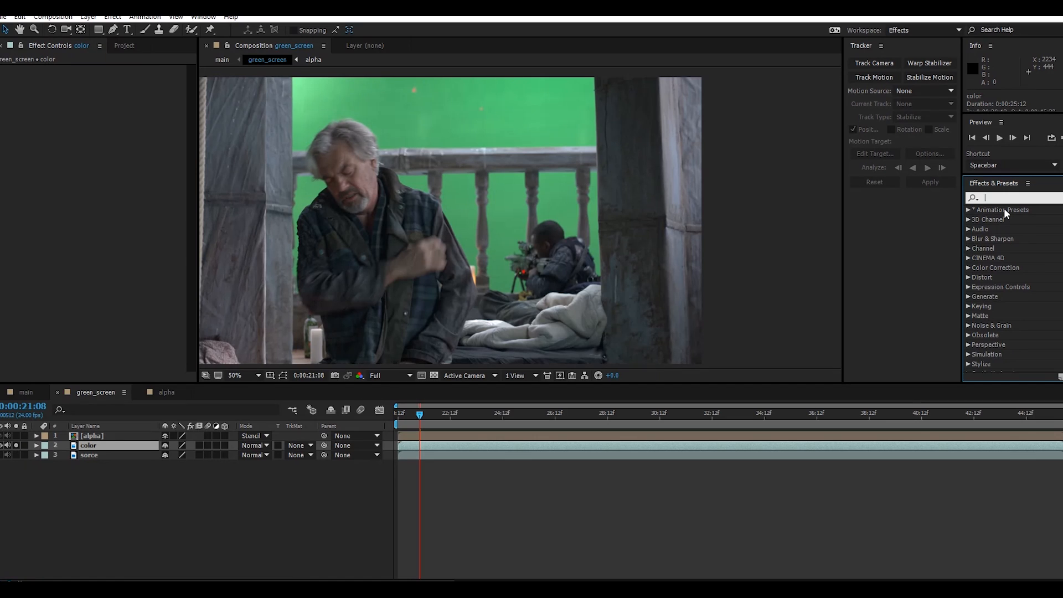
pyautogui.write('key')
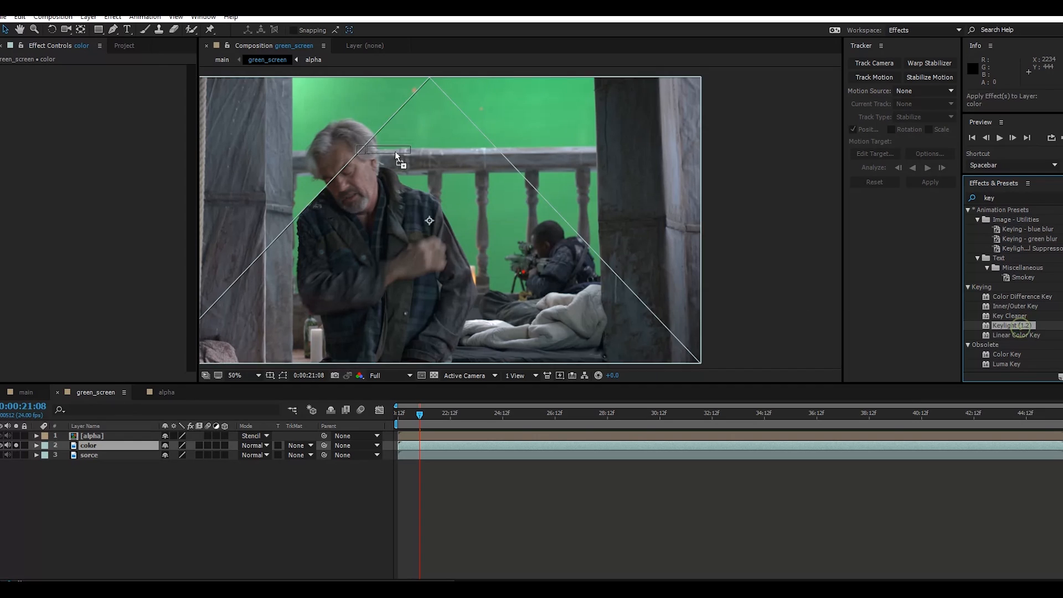
pyautogui.doubleClick(1010, 325)
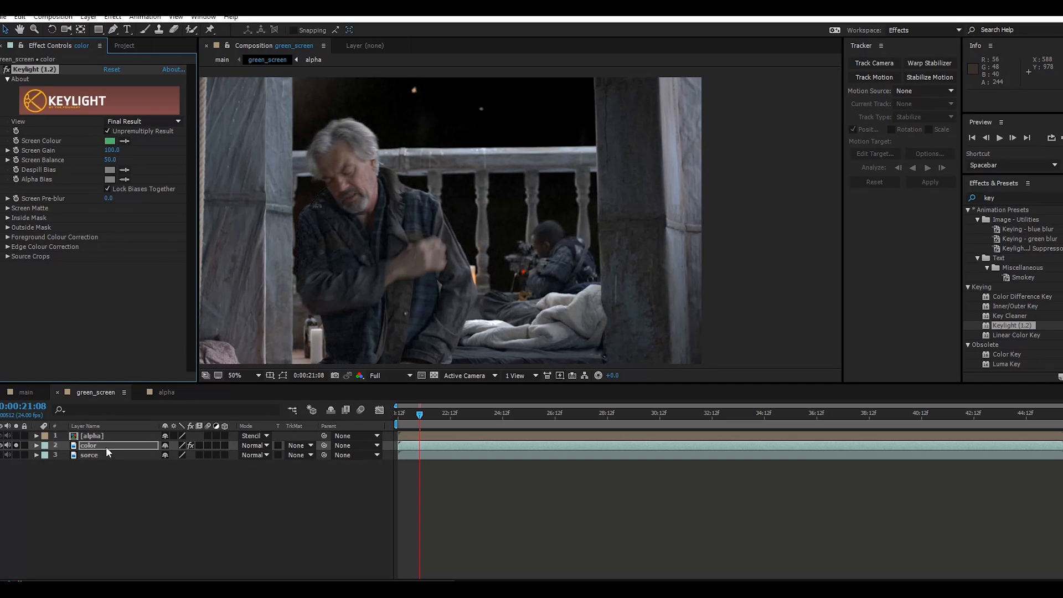
pyautogui.click(255, 445)
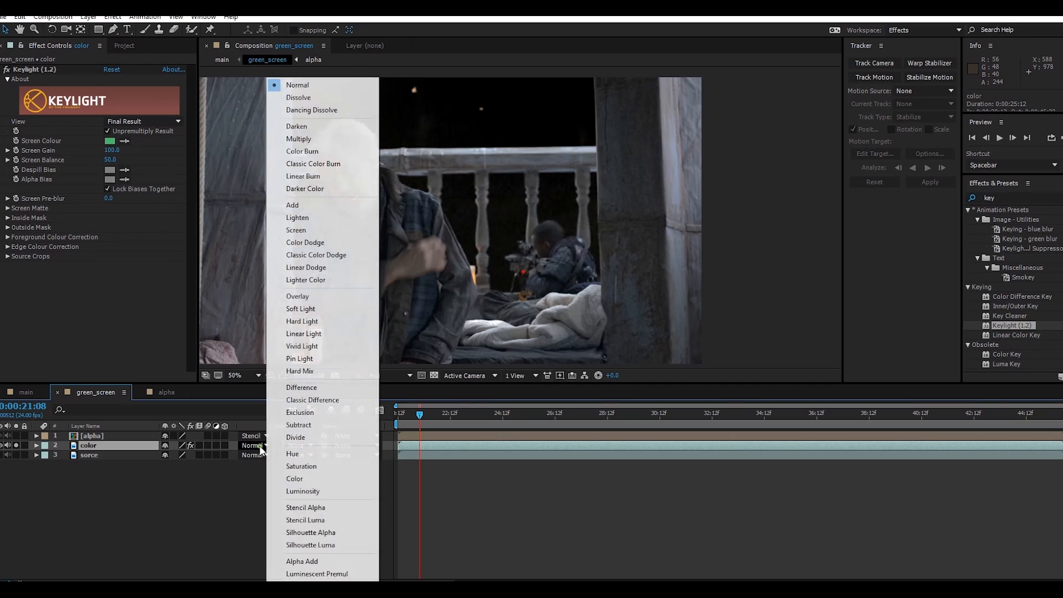
pyautogui.moveTo(313, 550)
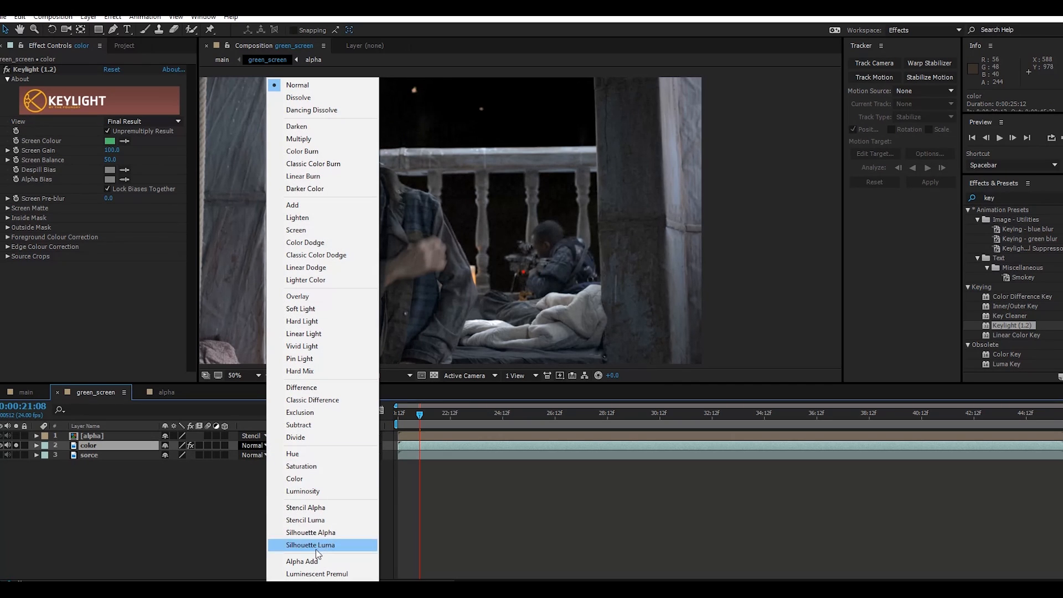
pyautogui.click(295, 478)
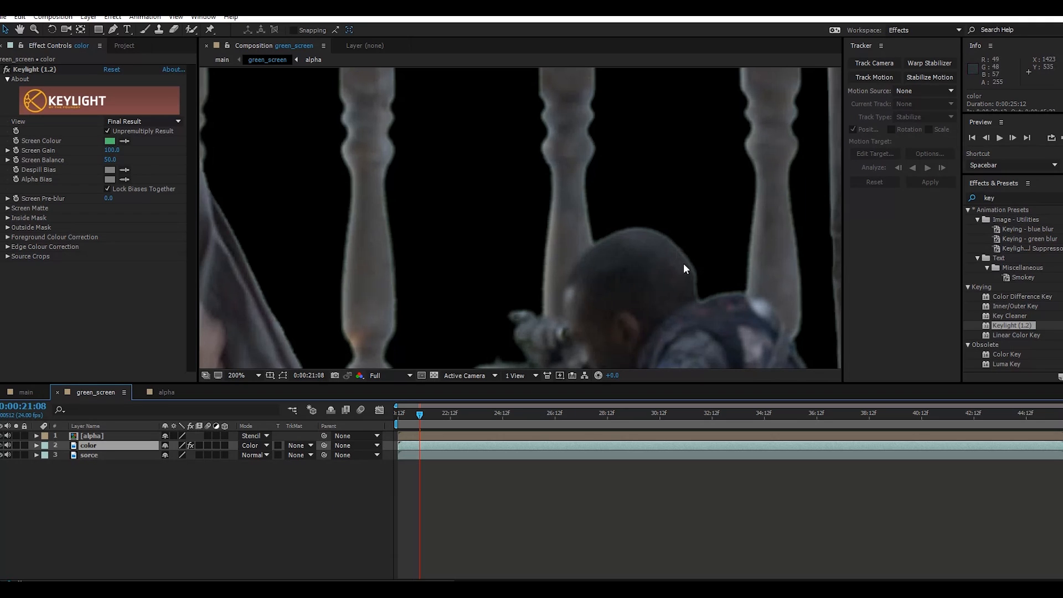
pyautogui.moveTo(587, 186)
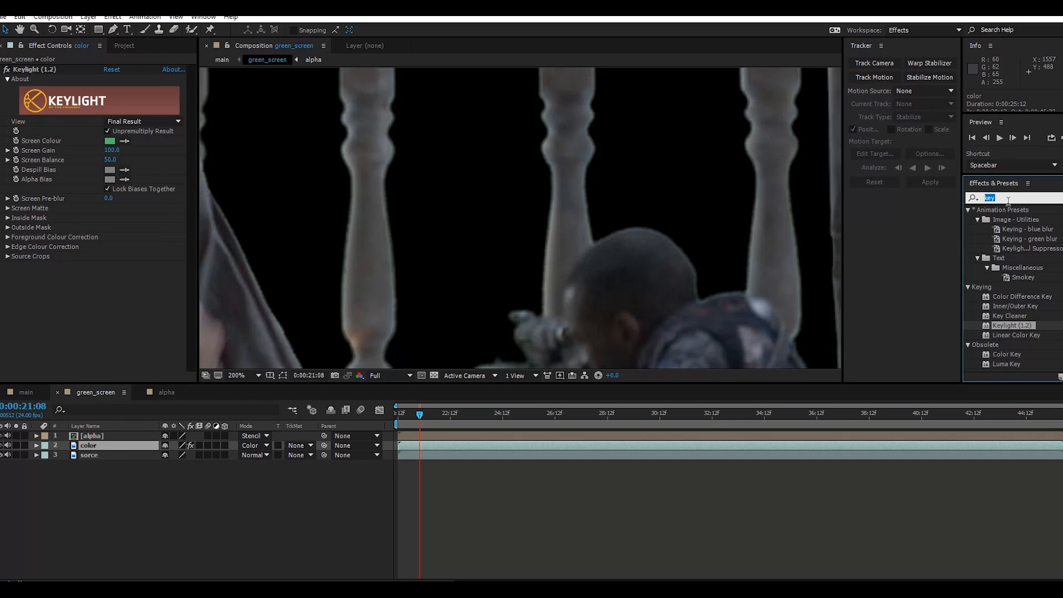
# Step: Apply Solid Composite to the color layer and view the keyed shot over the sky in main
pyautogui.write('soli')
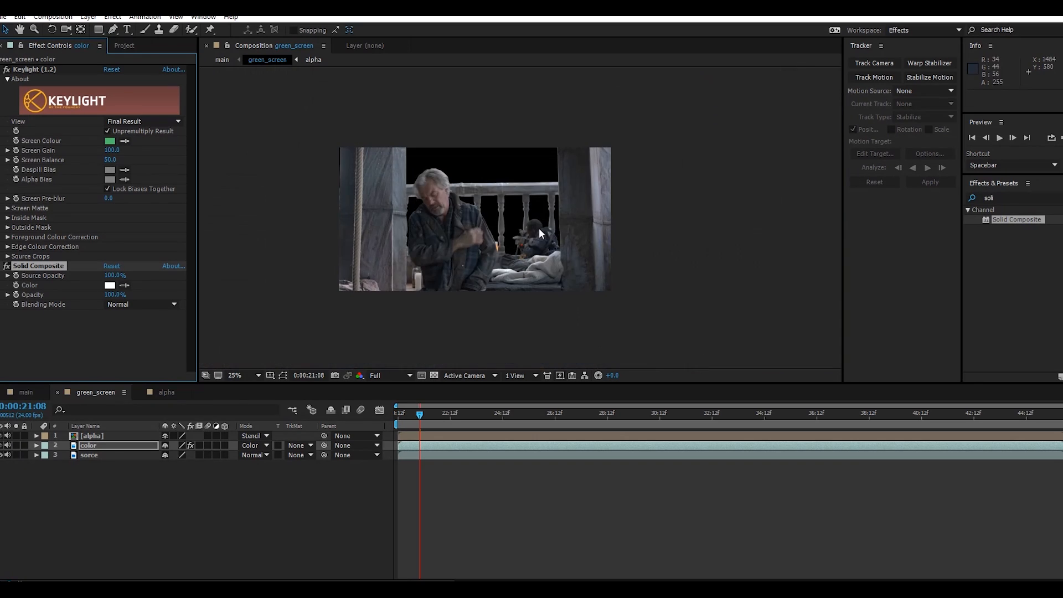
pyautogui.click(26, 393)
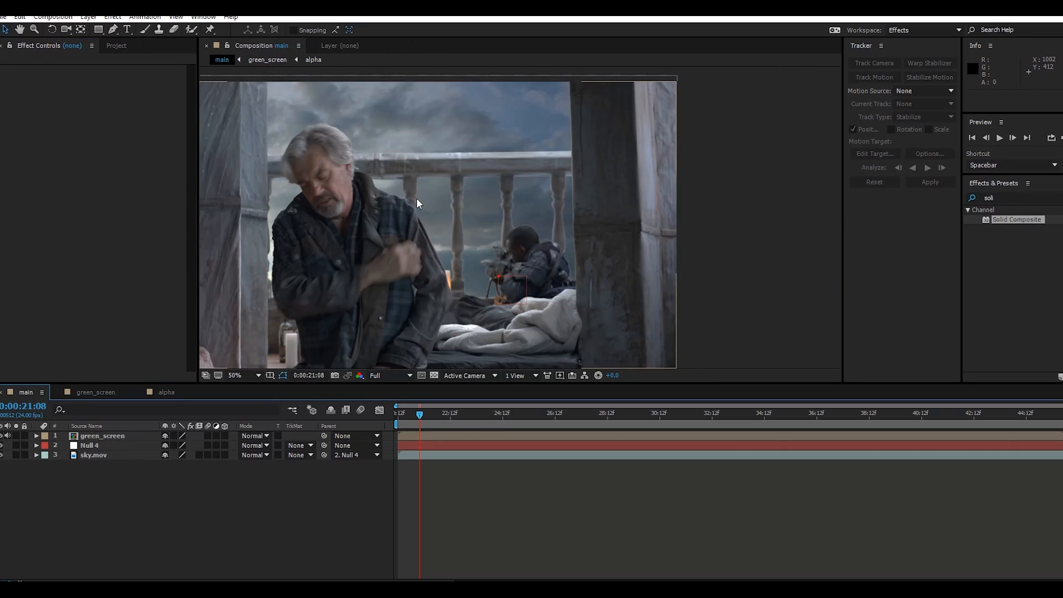